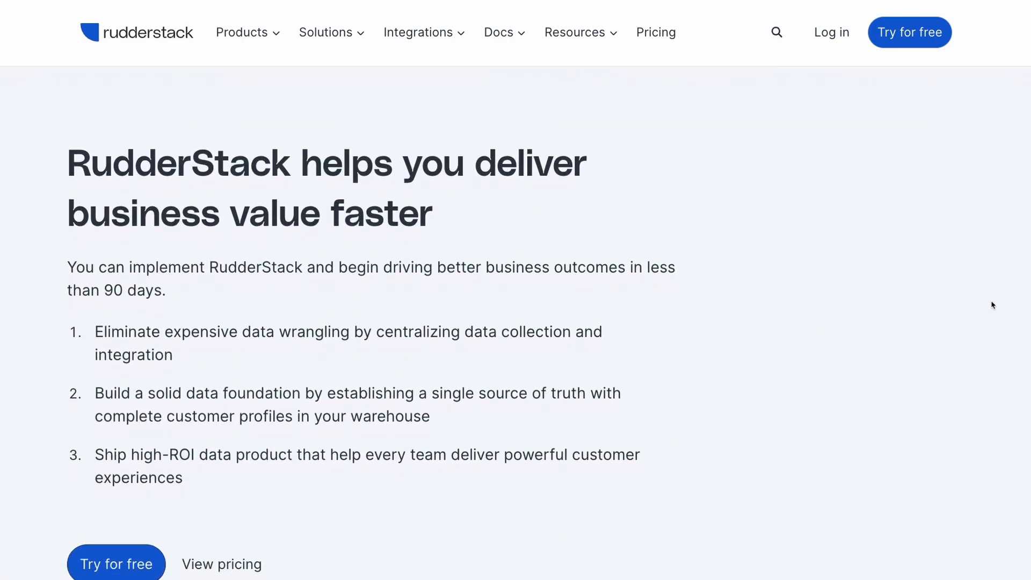
- Scroll down and back up the RudderStack Data Engineers data-wrangling page
scroll("down", 3)
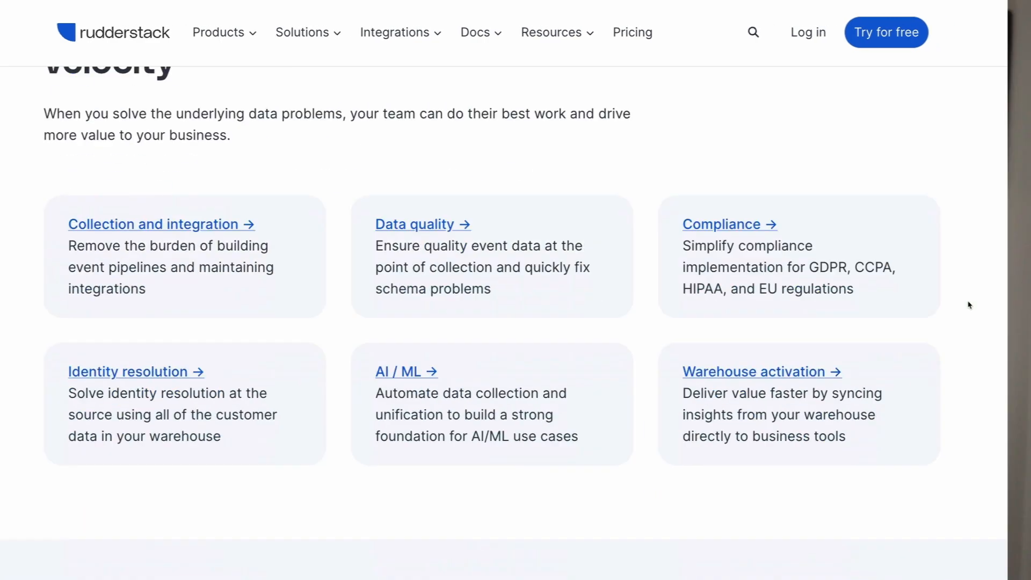
scroll("up", 3)
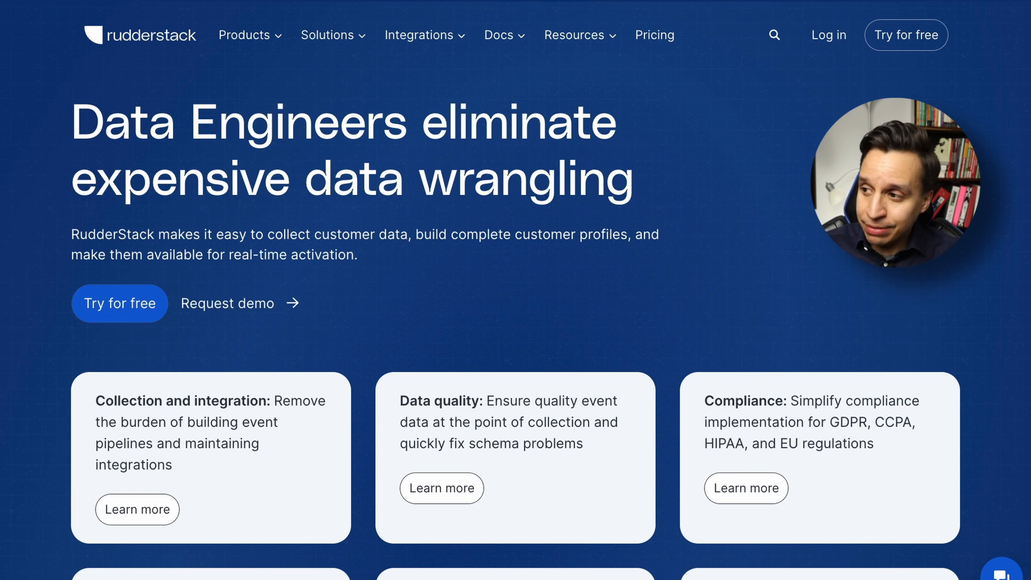
- Open the Products menu listing Collect, Unify and Activate offerings like Event Stream
left_click(244, 34)
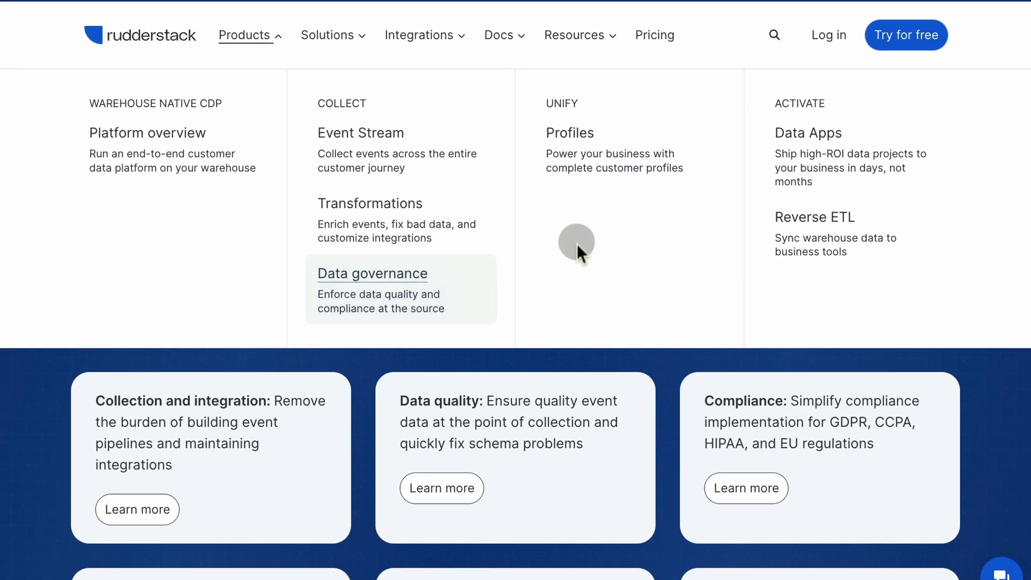
mouse_move(276, 207)
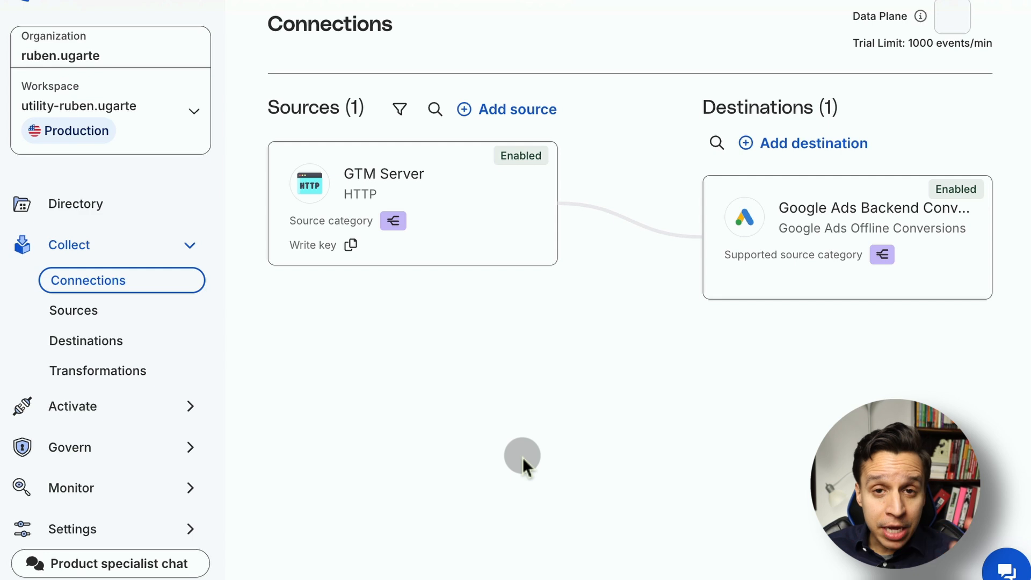
mouse_move(325, 437)
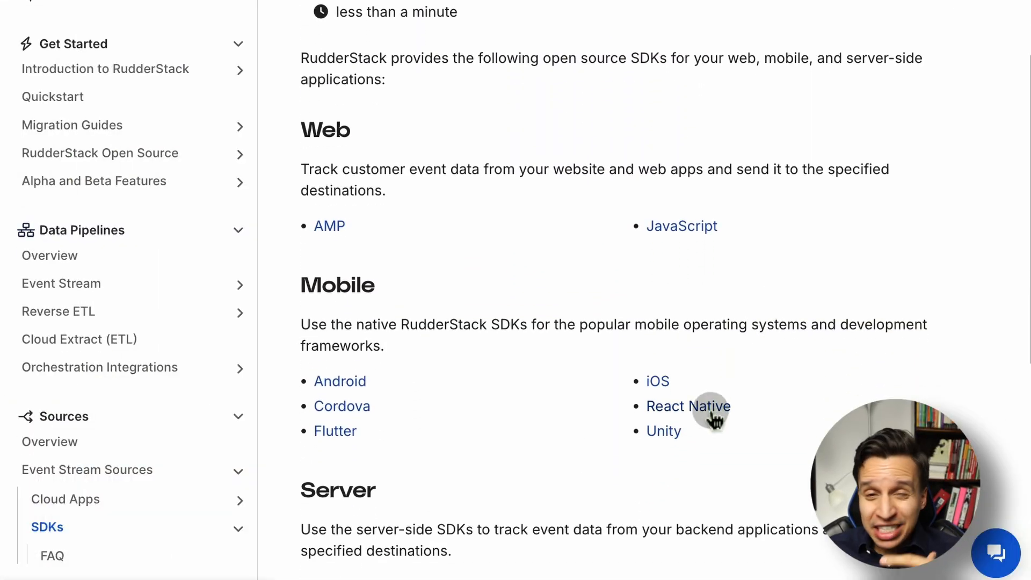
mouse_move(682, 226)
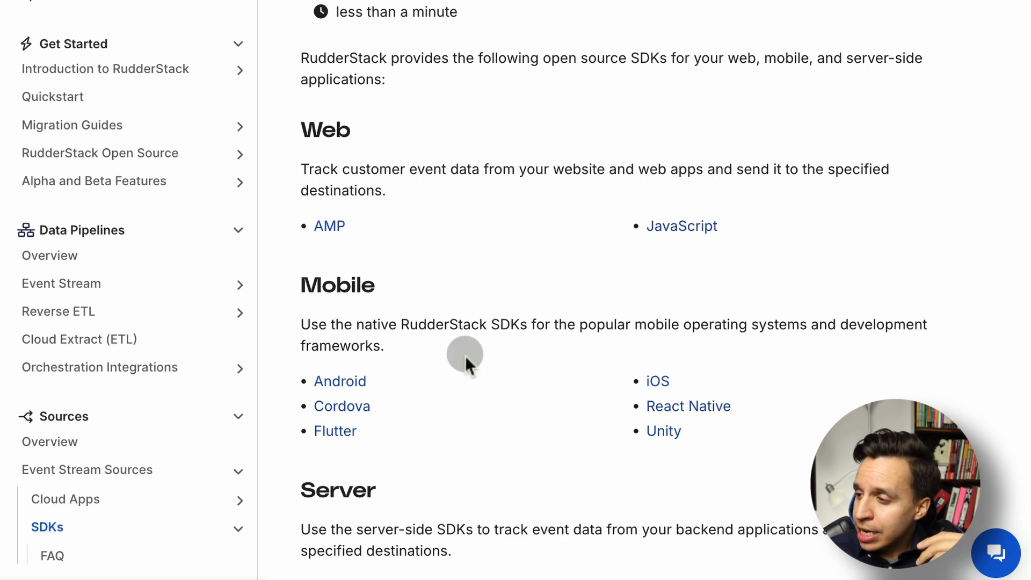
mouse_move(340, 381)
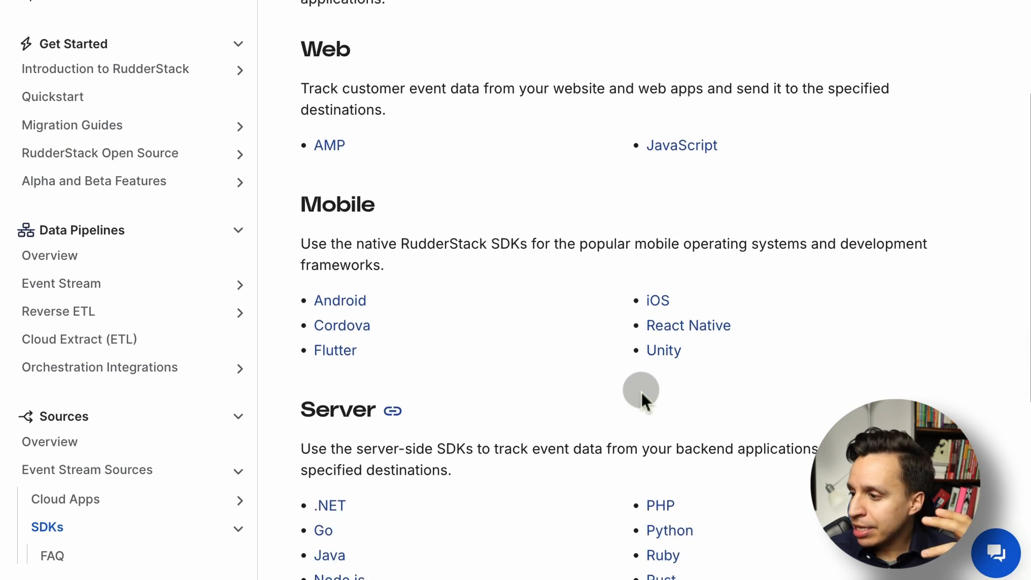
scroll("down", 3)
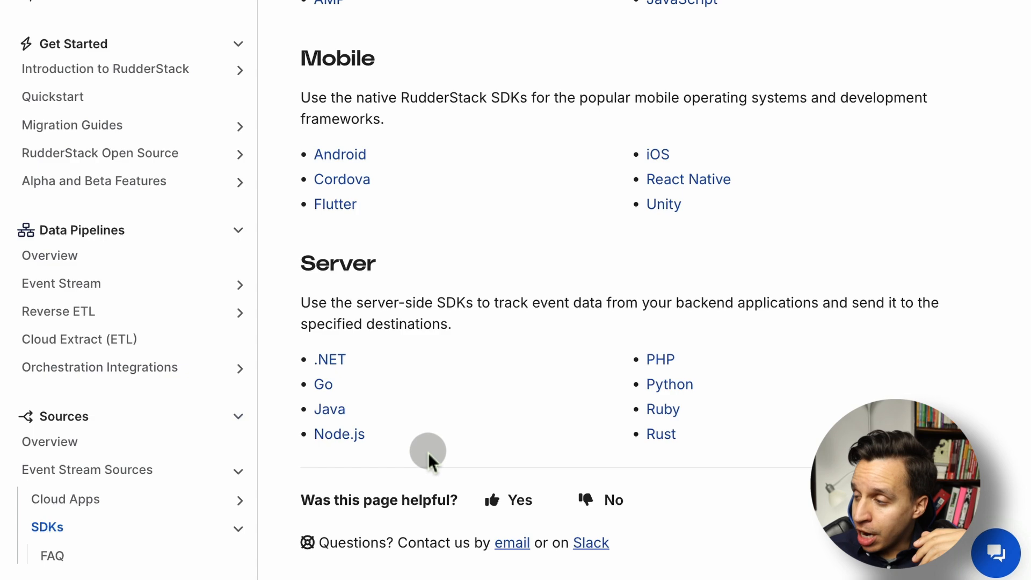
scroll("up", 3)
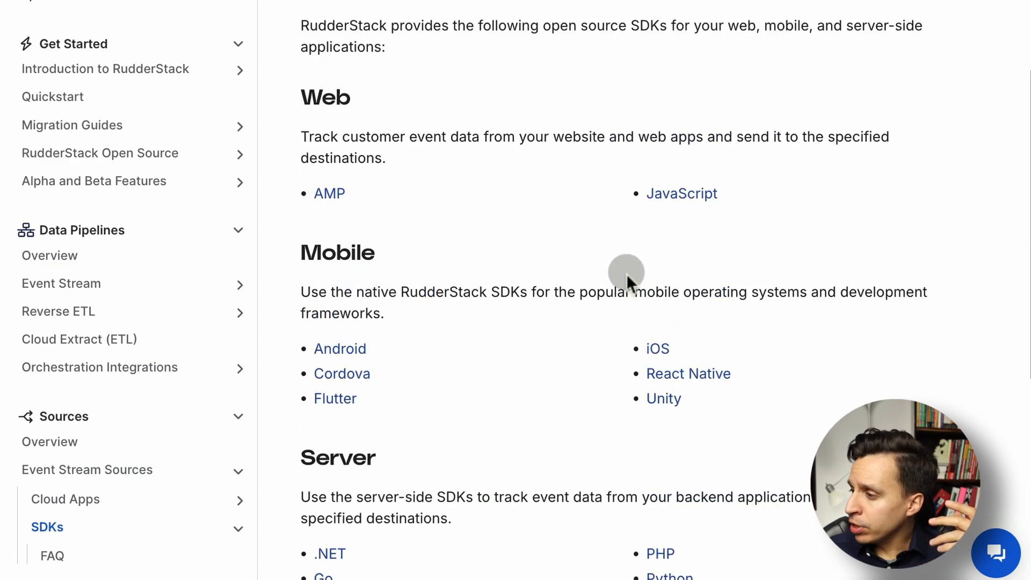
- Open the JavaScript SDK docs and scroll to Key features and the Get started table
left_click(682, 193)
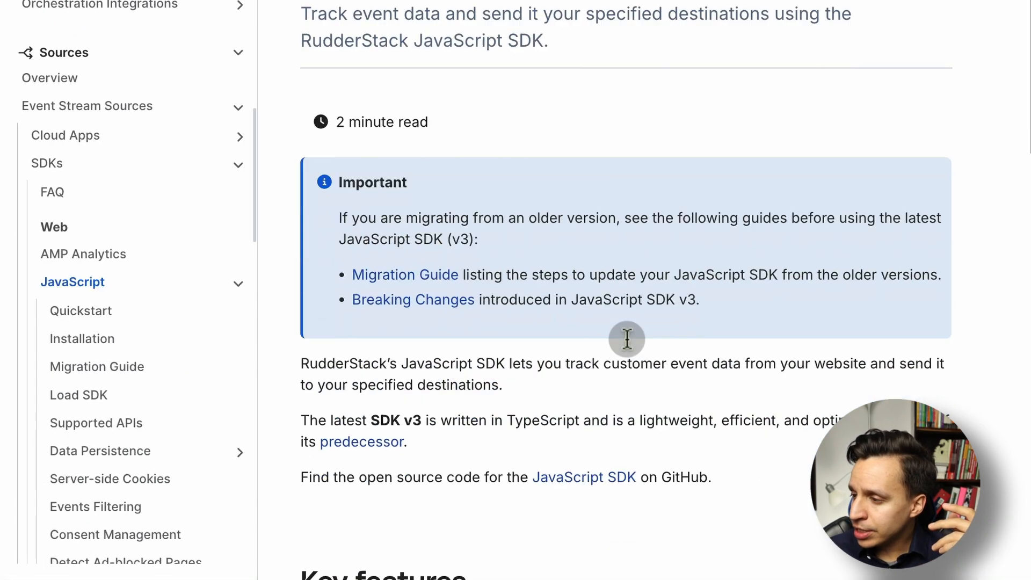
scroll("down", 3)
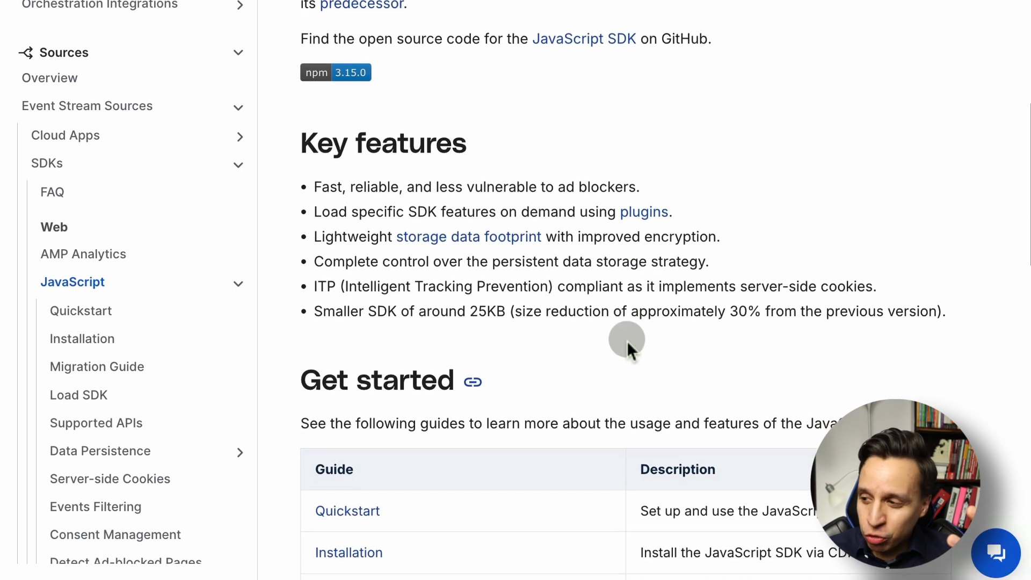
scroll("down", 3)
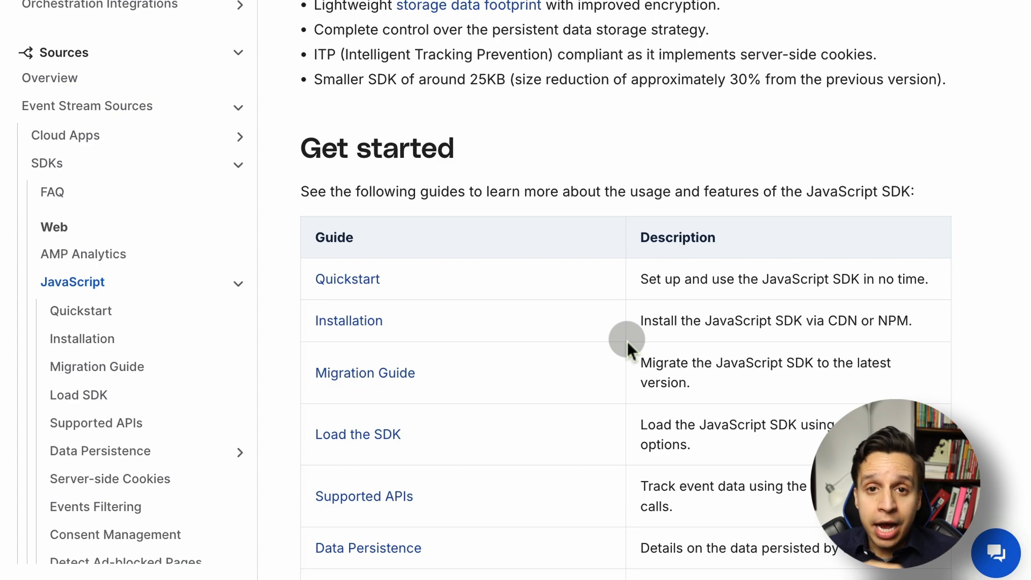
scroll("down", 3)
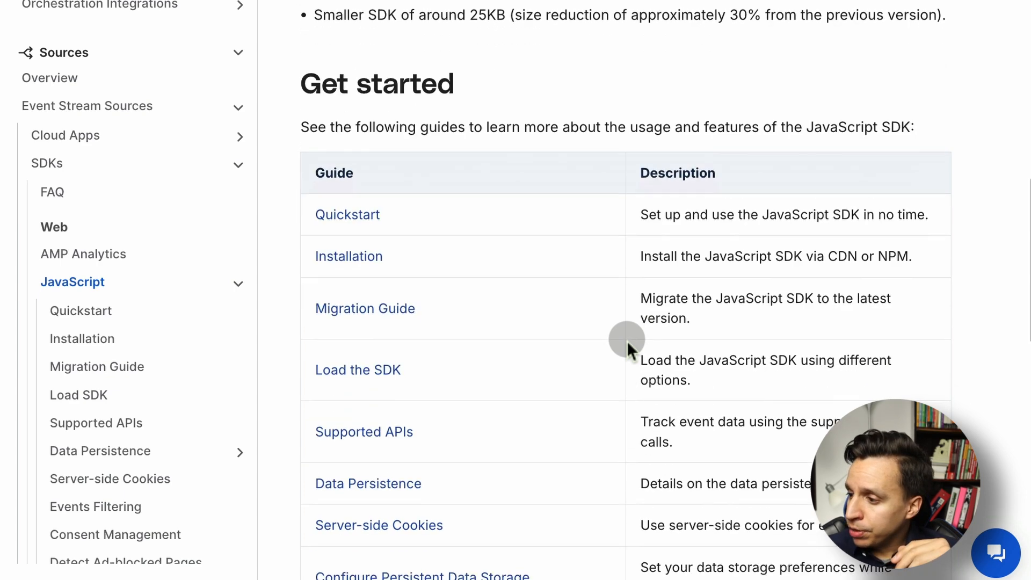
scroll("down", 3)
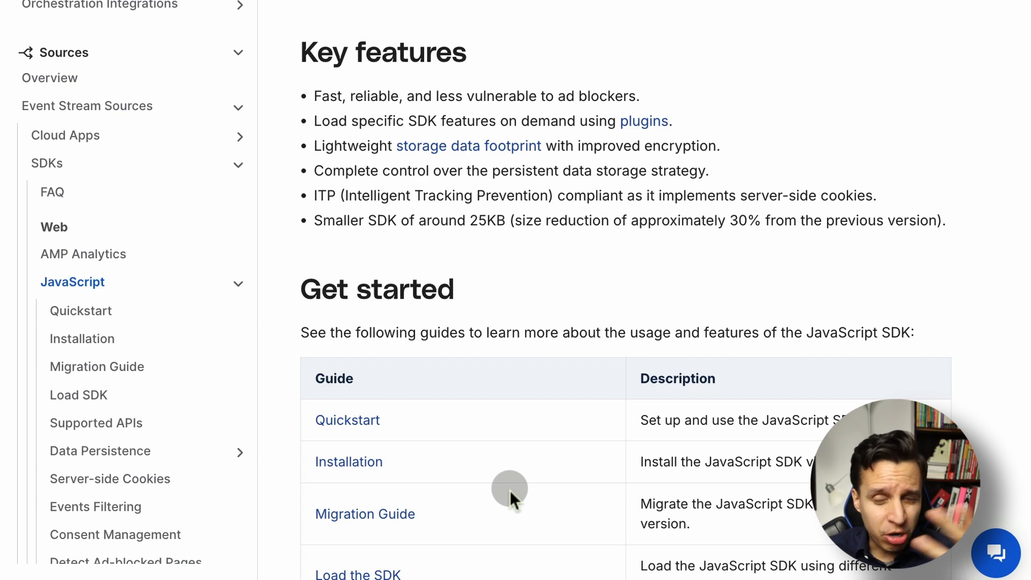
scroll("down", 3)
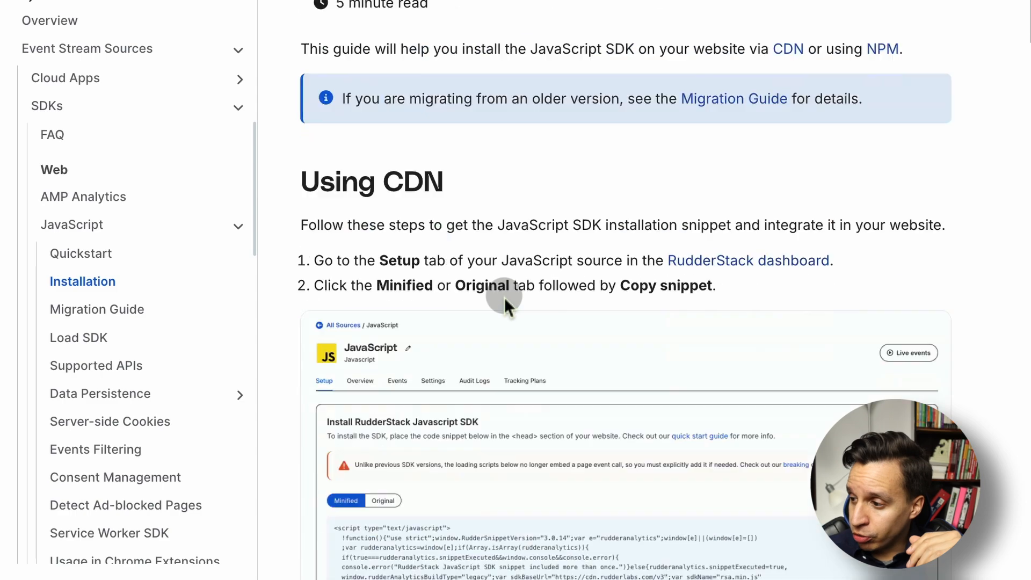
- Scroll through the JavaScript SDK installation snippets and the replayed-methods table
scroll("down", 3)
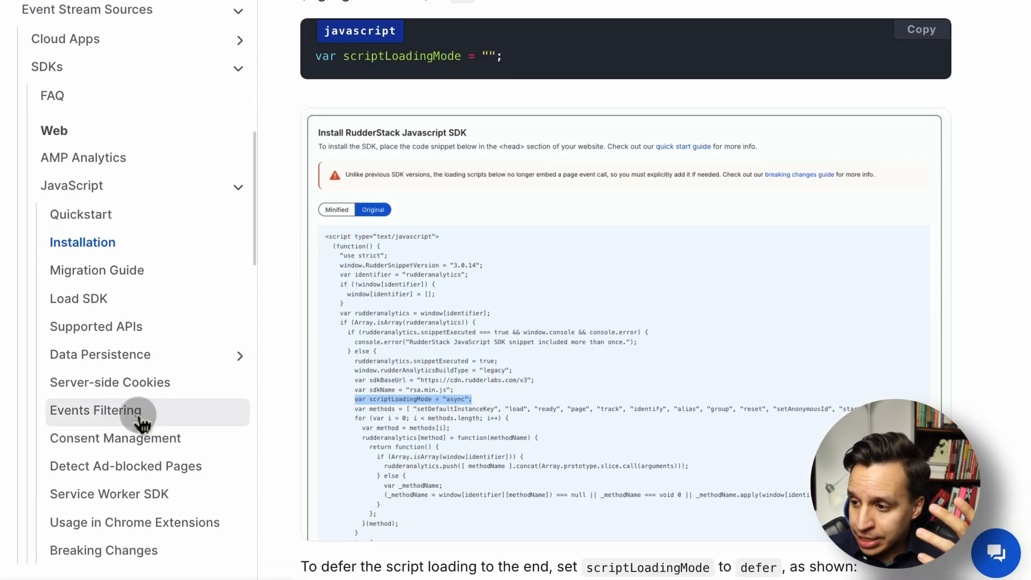
scroll("down", 3)
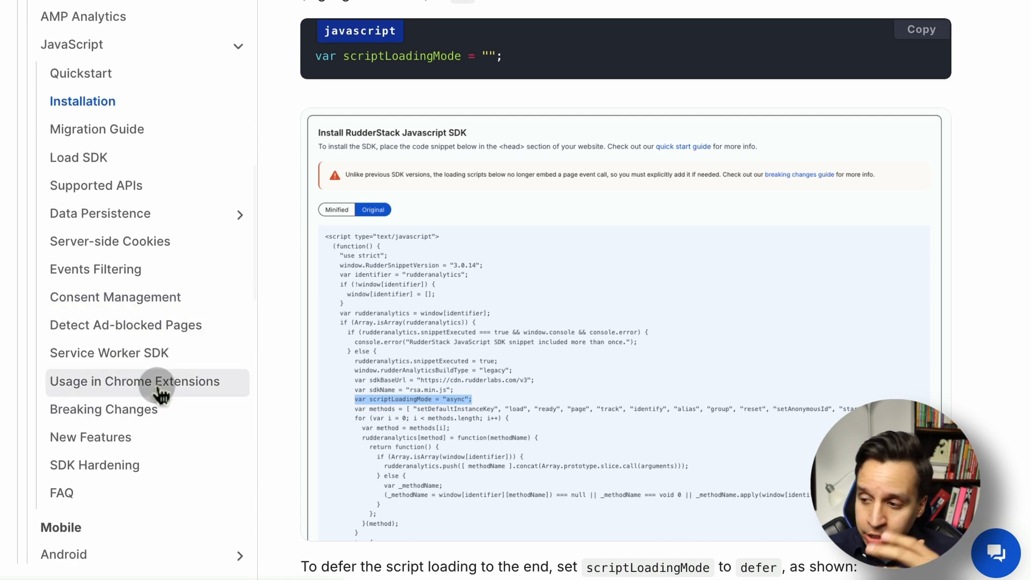
mouse_move(150, 446)
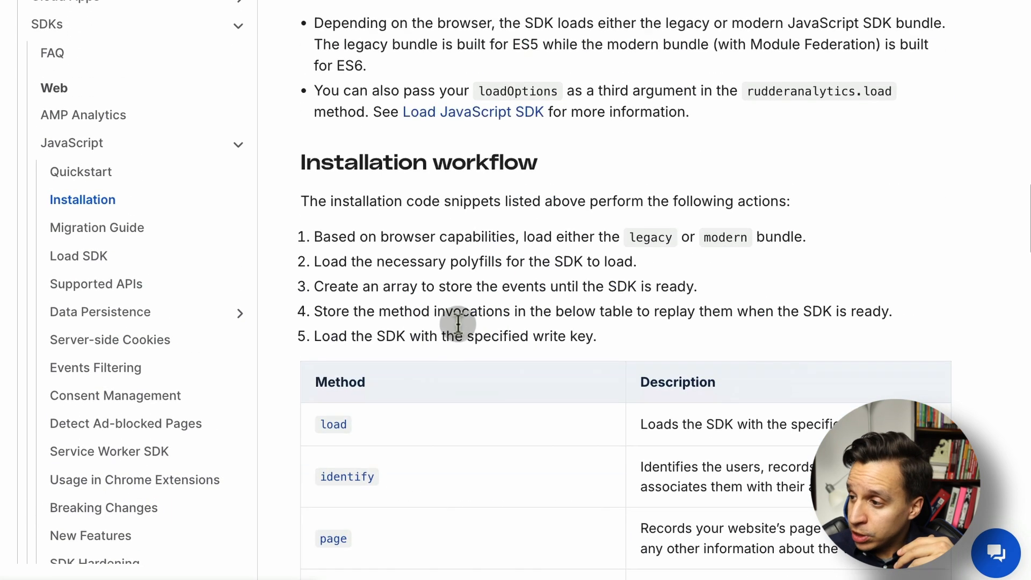
scroll("down", 3)
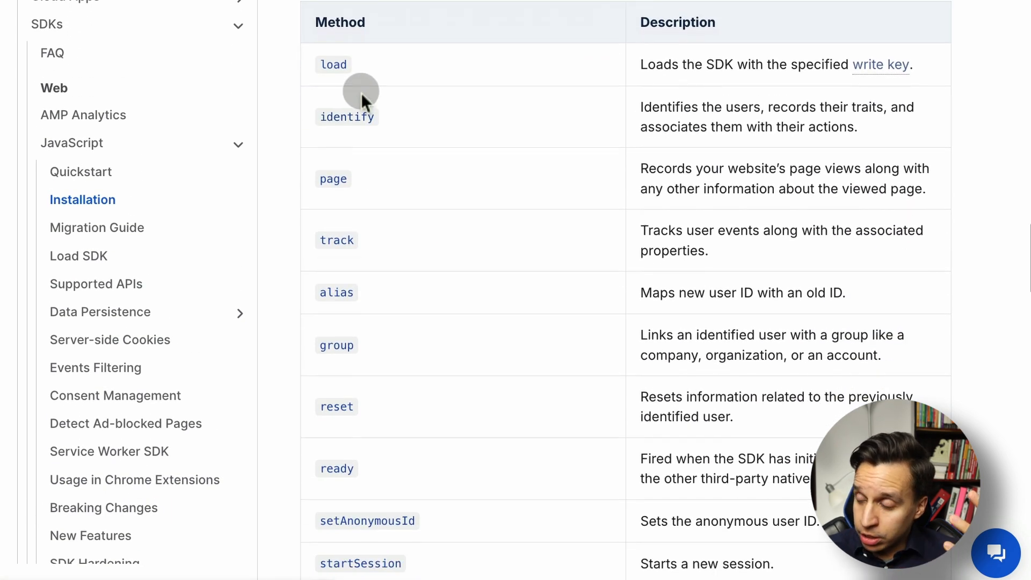
scroll("down", 3)
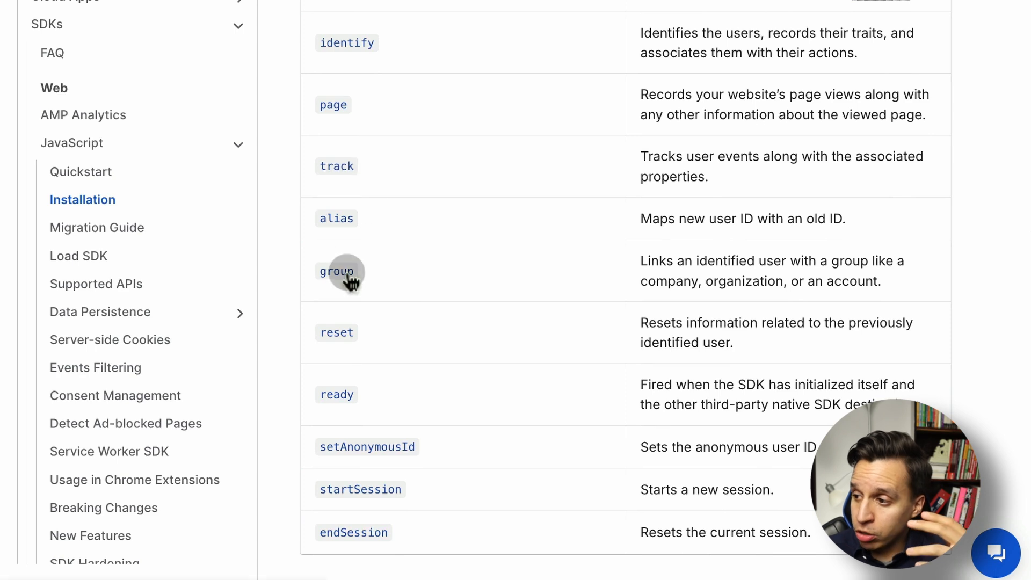
mouse_move(375, 375)
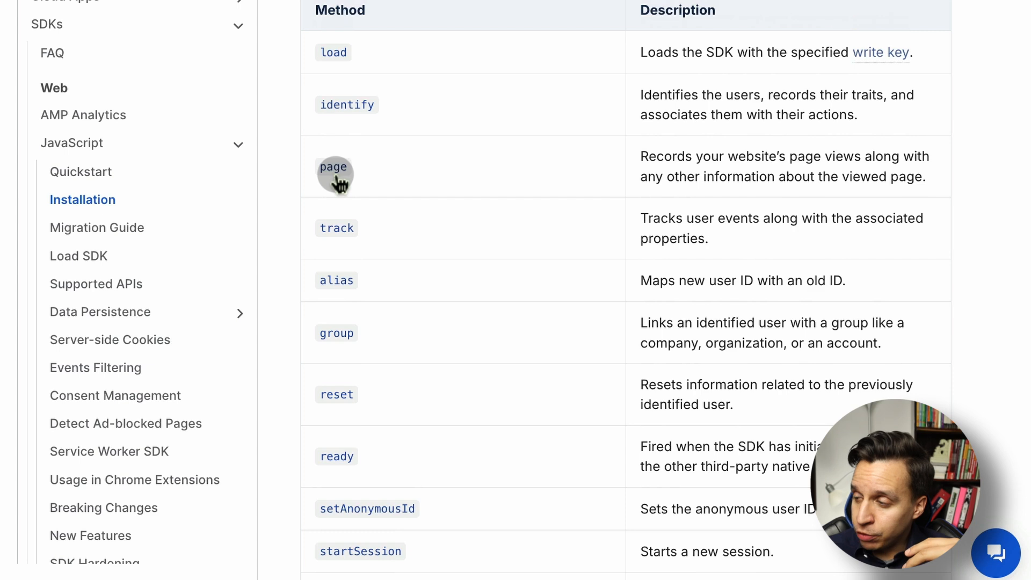
mouse_move(404, 191)
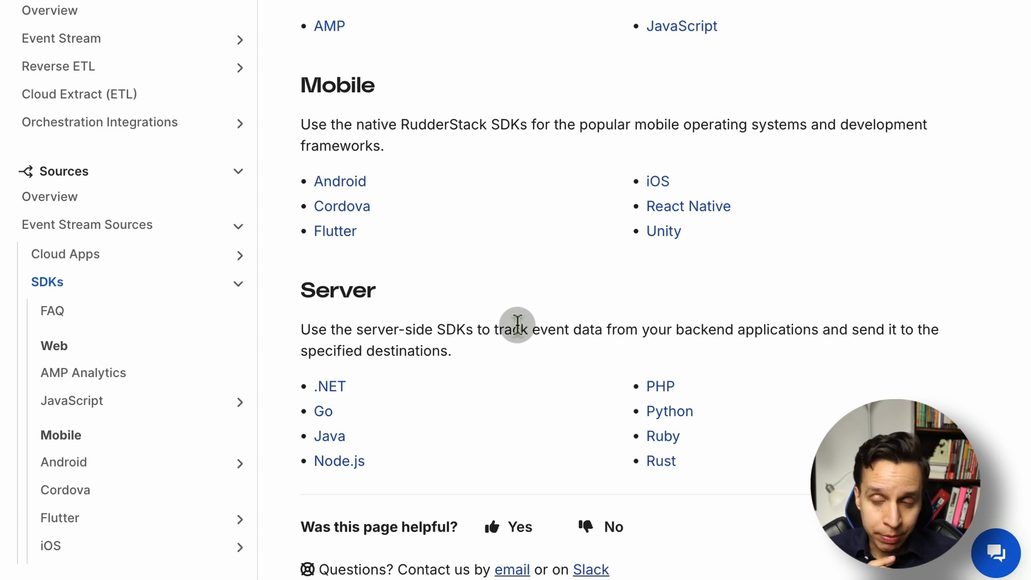
- Open the Cloud Apps sources list and scroll through it
left_click(65, 254)
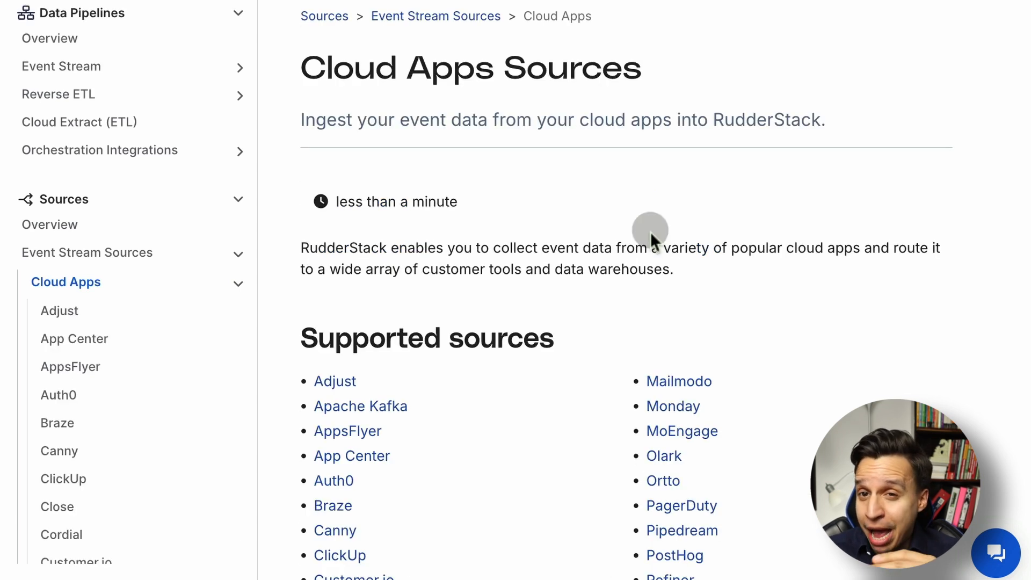
scroll("down", 3)
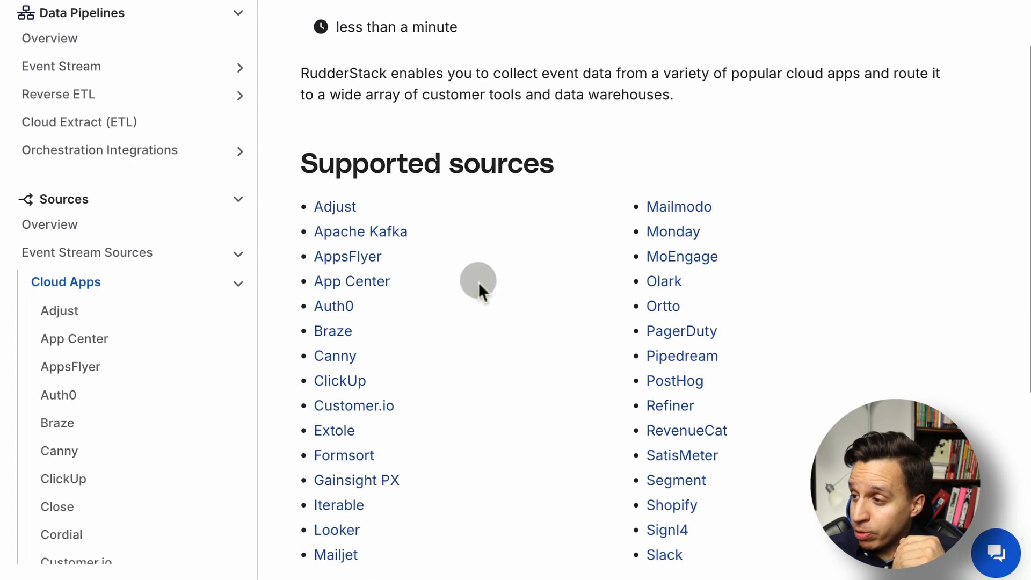
scroll("down", 3)
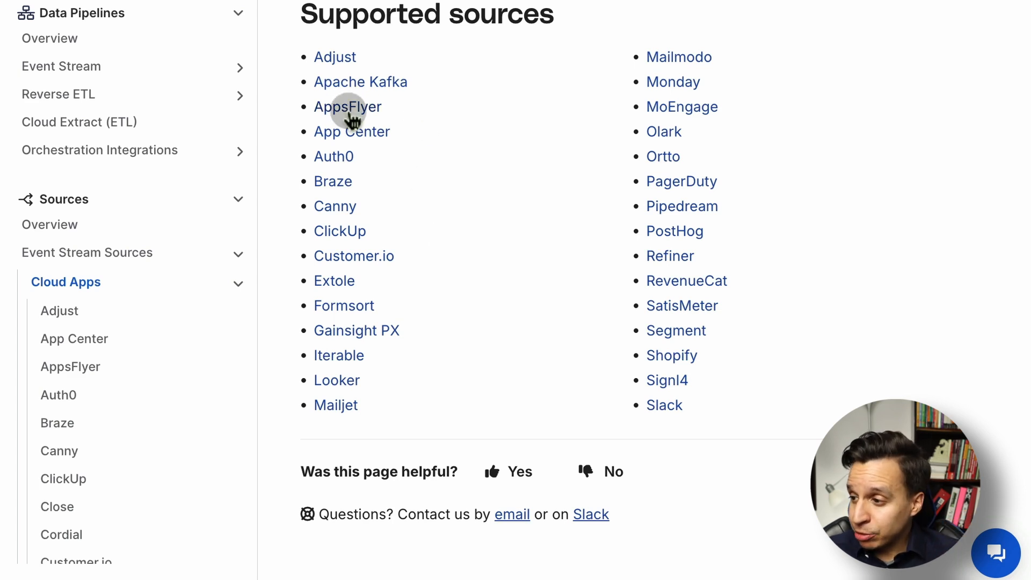
mouse_move(606, 197)
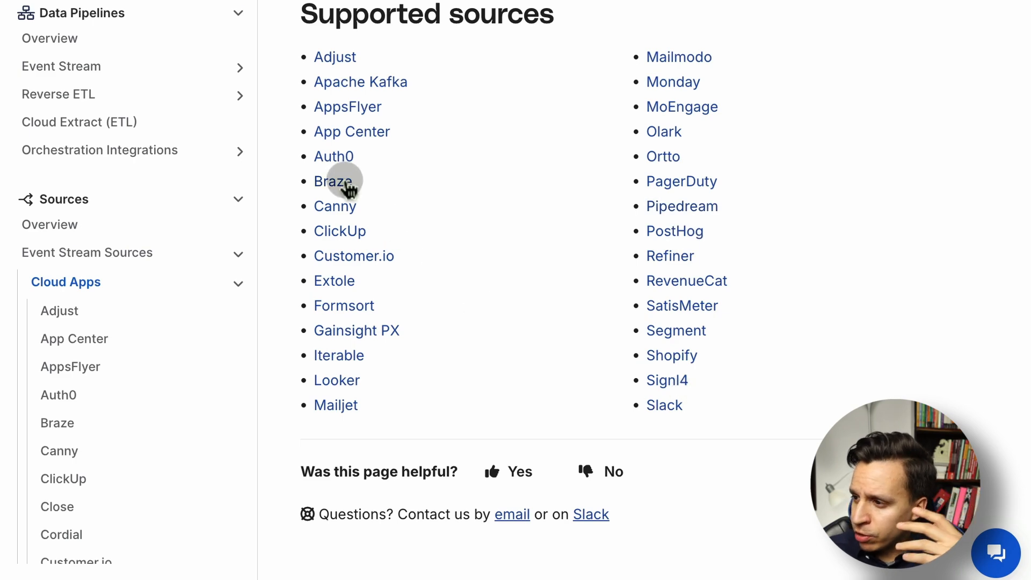
- Open the Braze source docs and read its supported events and properties tables
left_click(333, 181)
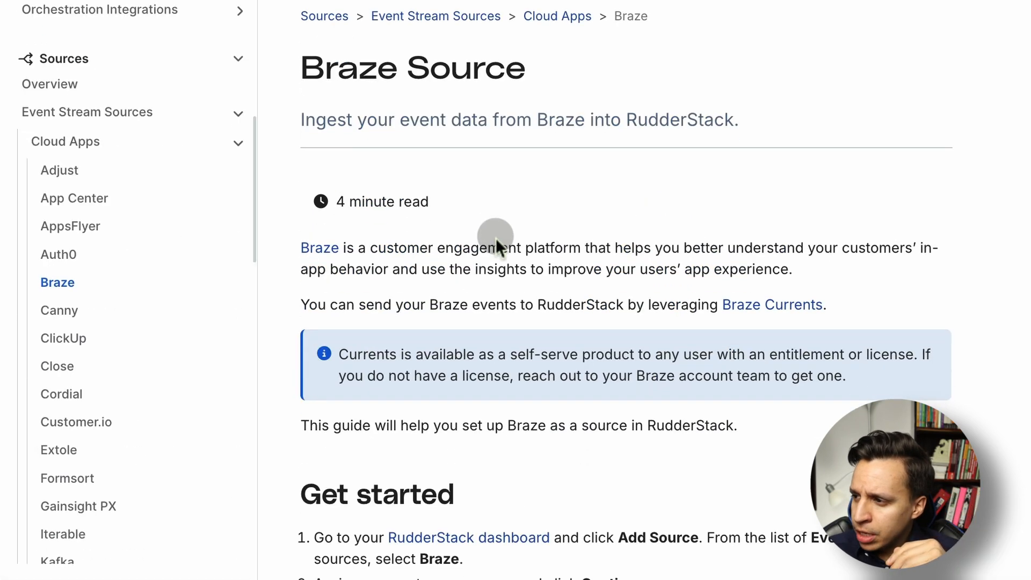
scroll("down", 3)
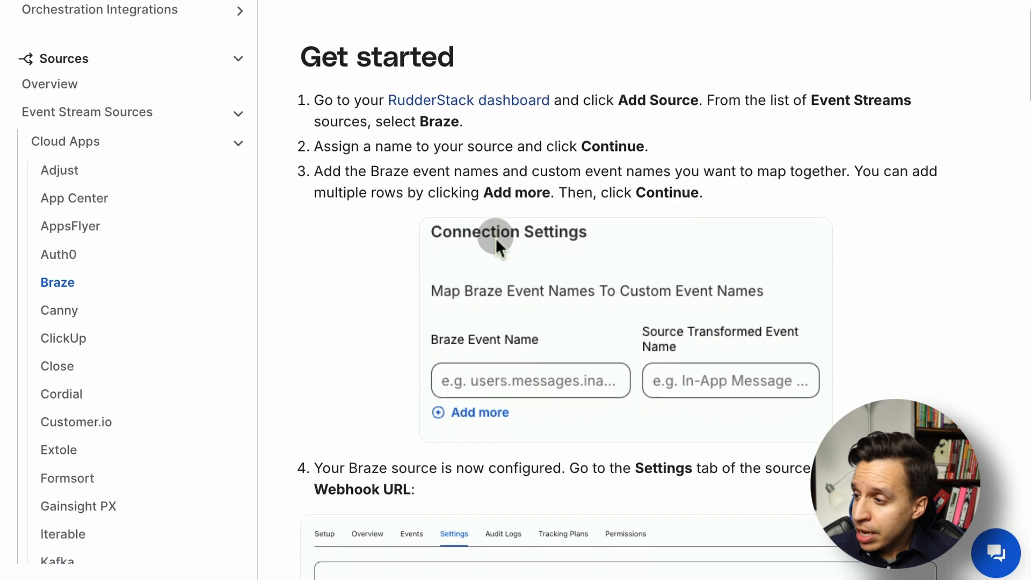
scroll("down", 3)
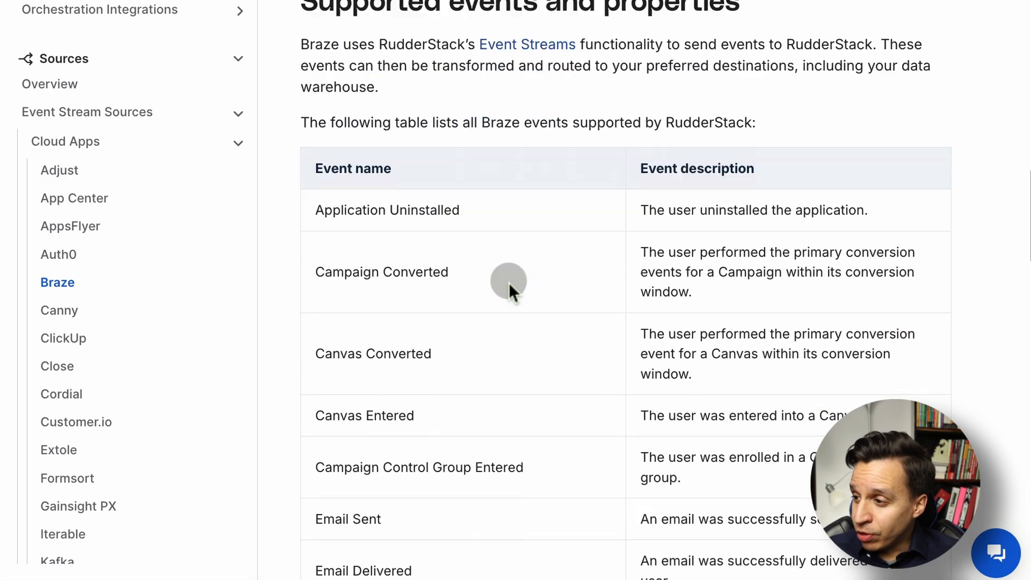
scroll("down", 3)
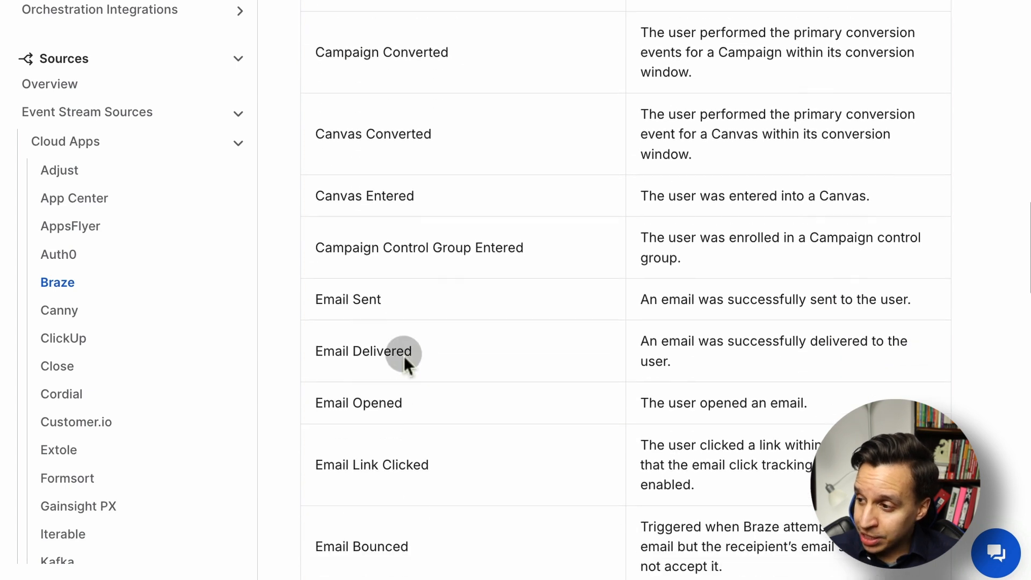
scroll("down", 3)
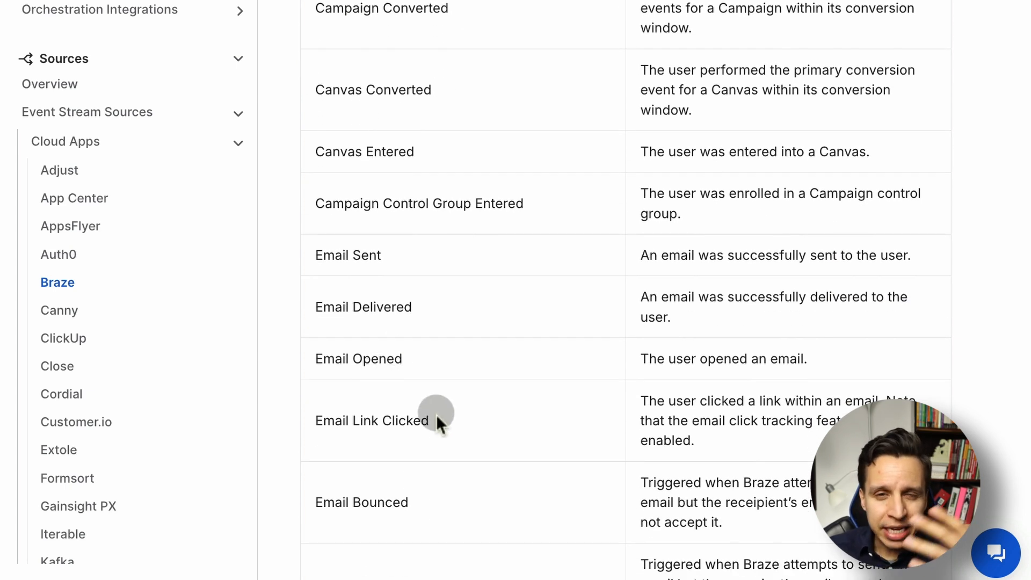
mouse_move(389, 322)
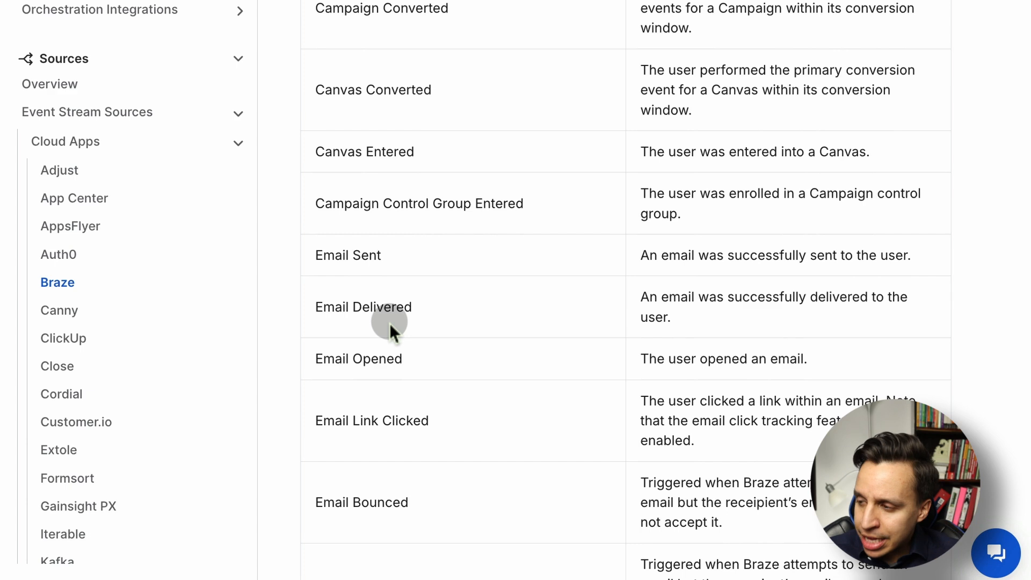
scroll("down", 3)
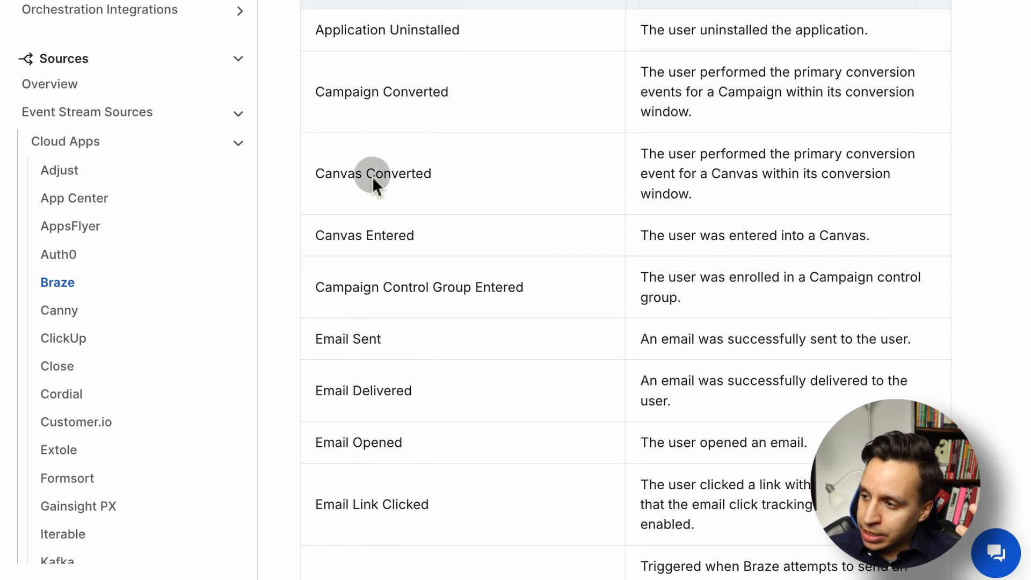
mouse_move(400, 260)
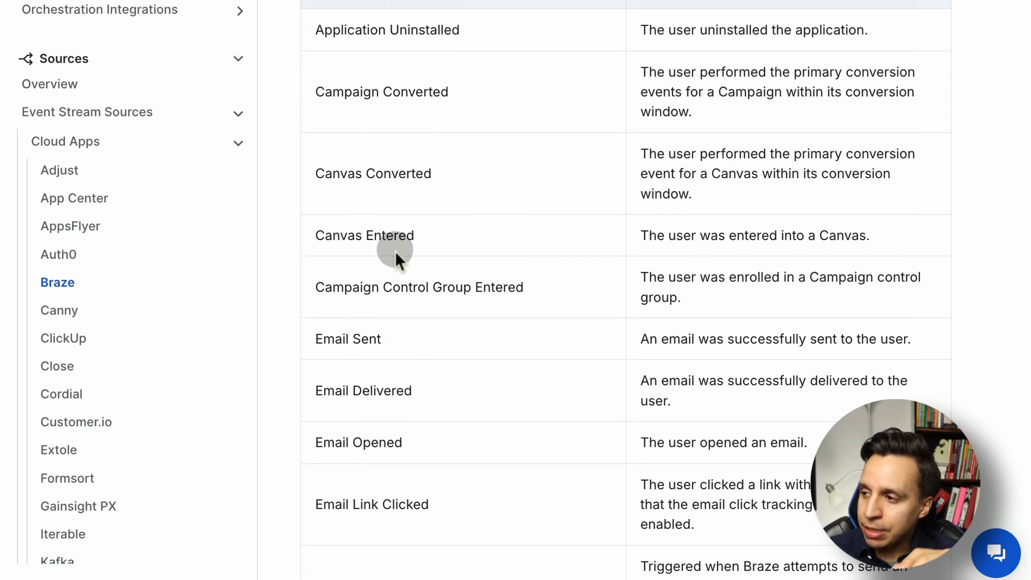
scroll("down", 3)
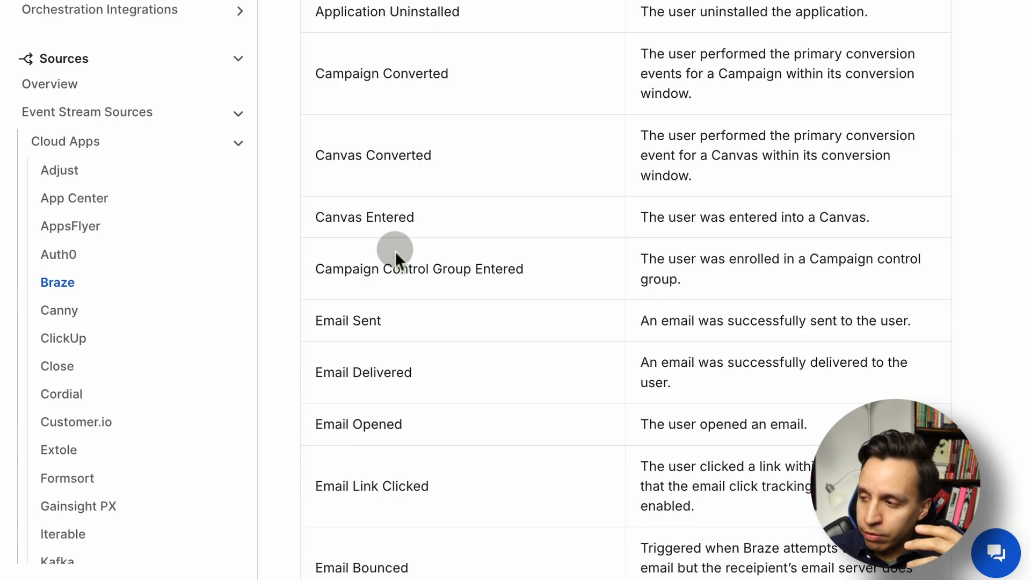
scroll("down", 3)
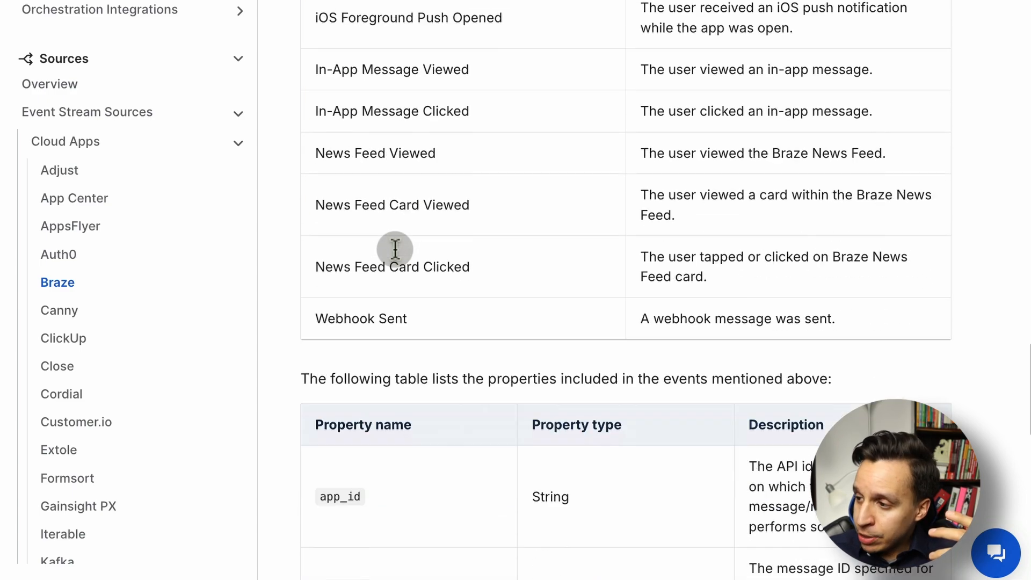
scroll("down", 3)
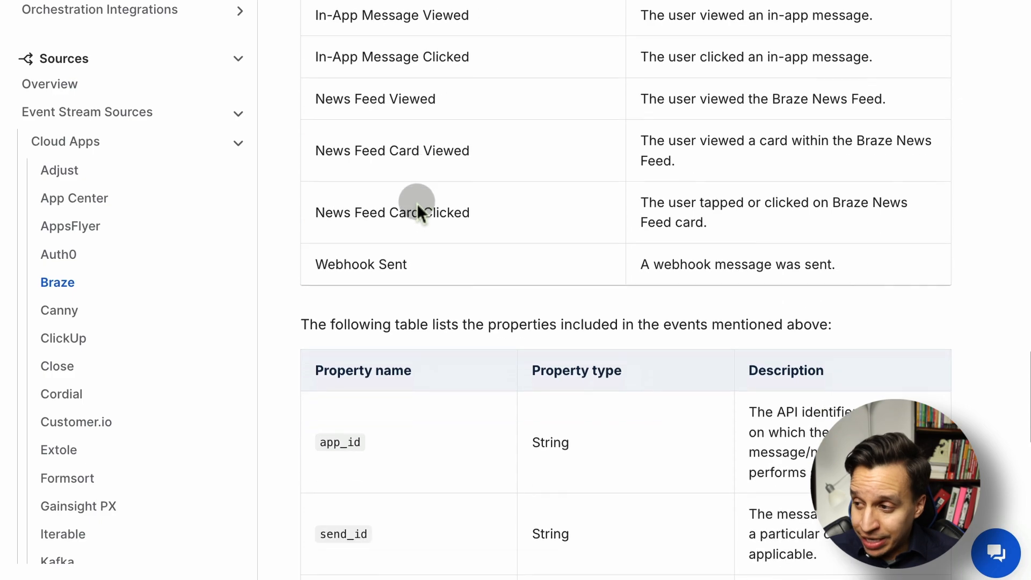
scroll("down", 3)
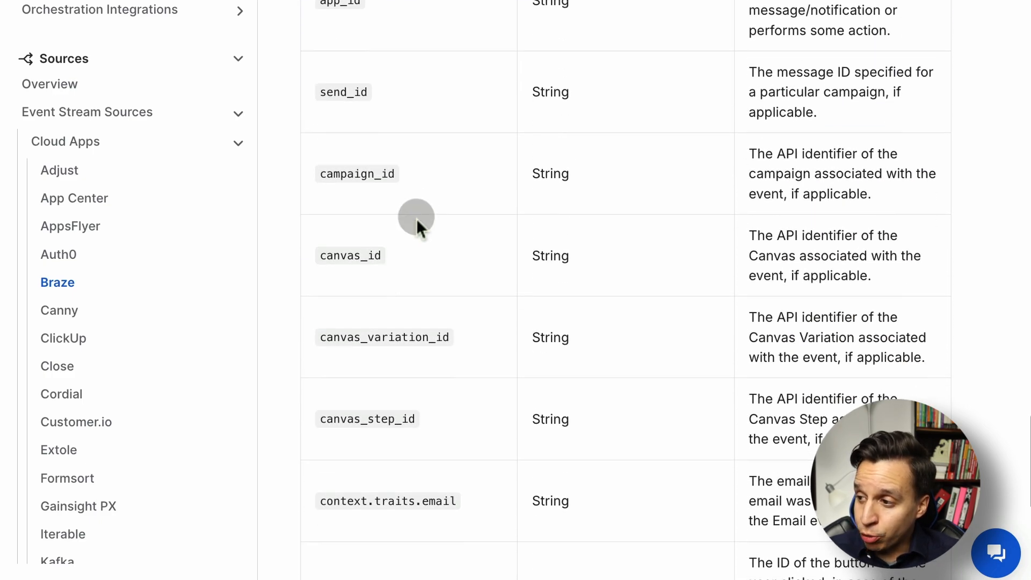
scroll("up", 3)
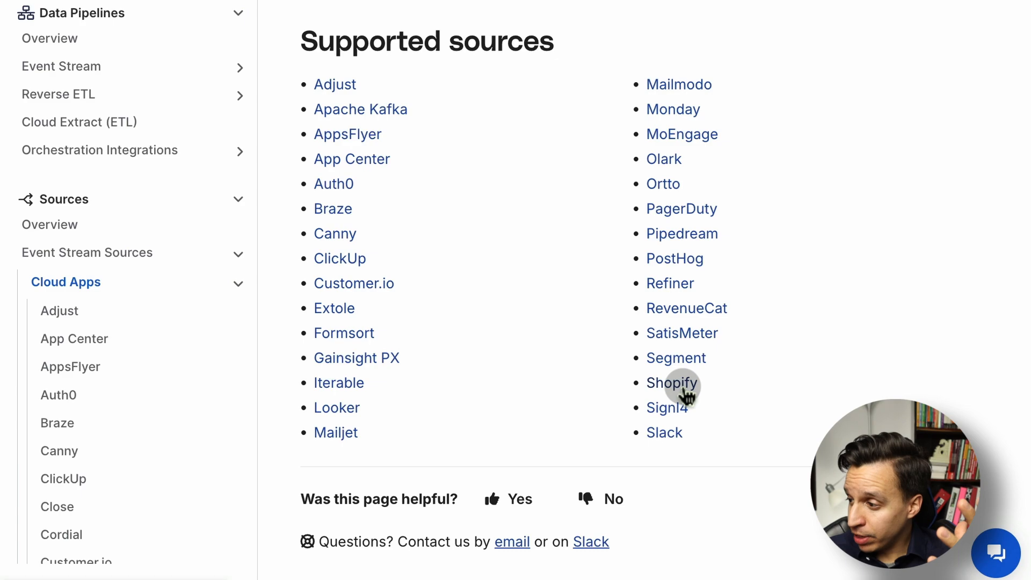
left_click(671, 382)
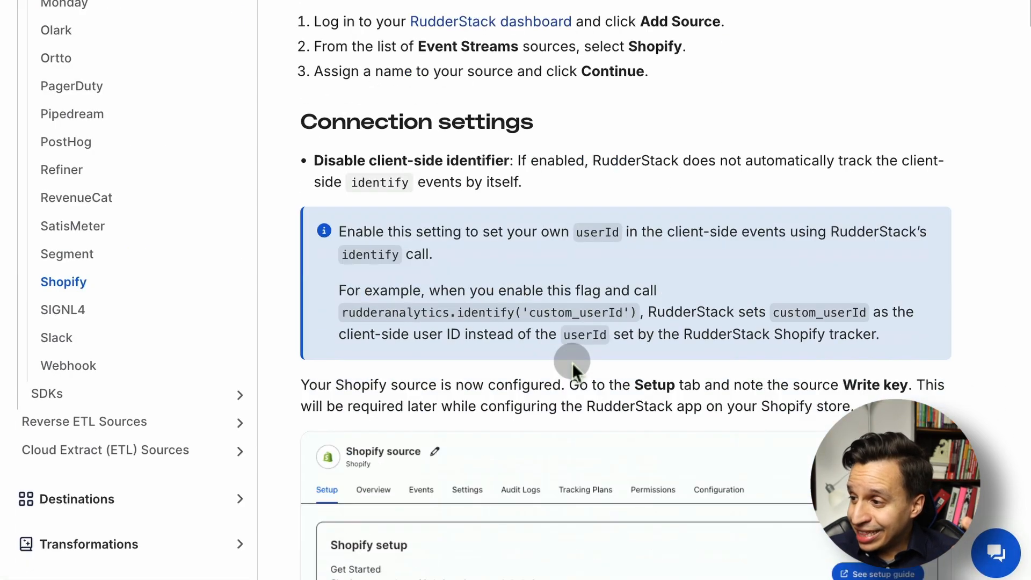
scroll("down", 3)
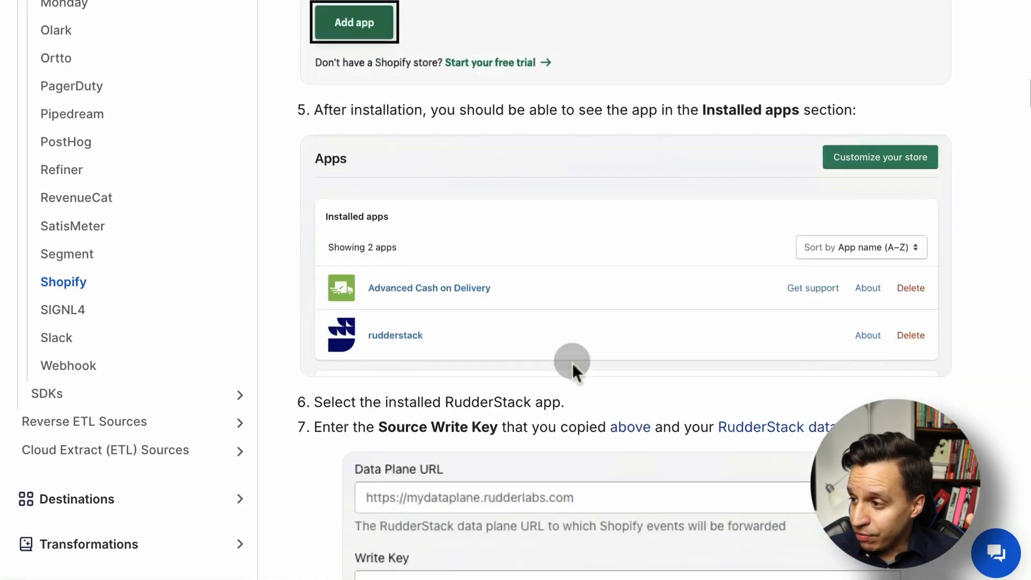
scroll("down", 3)
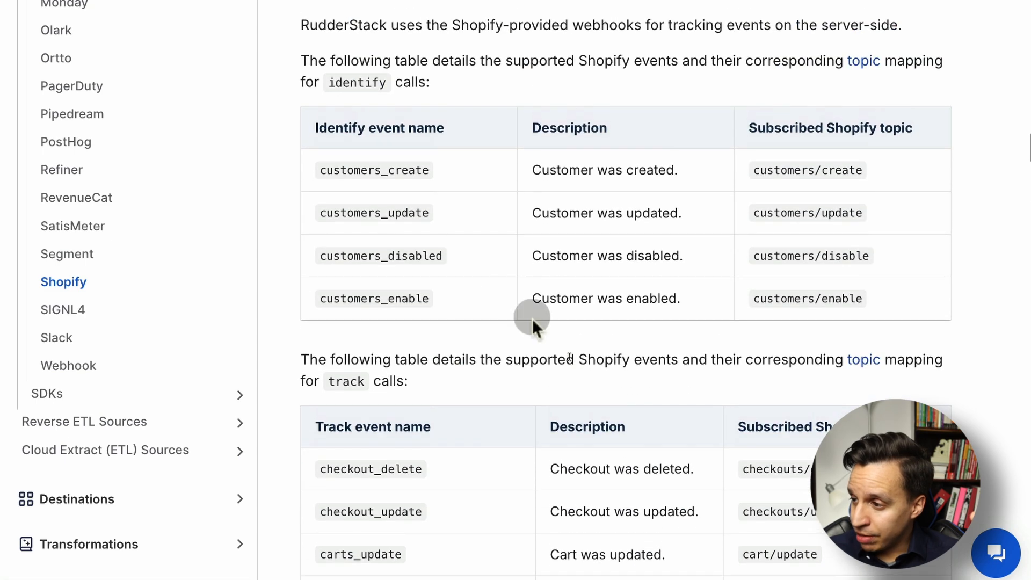
scroll("down", 3)
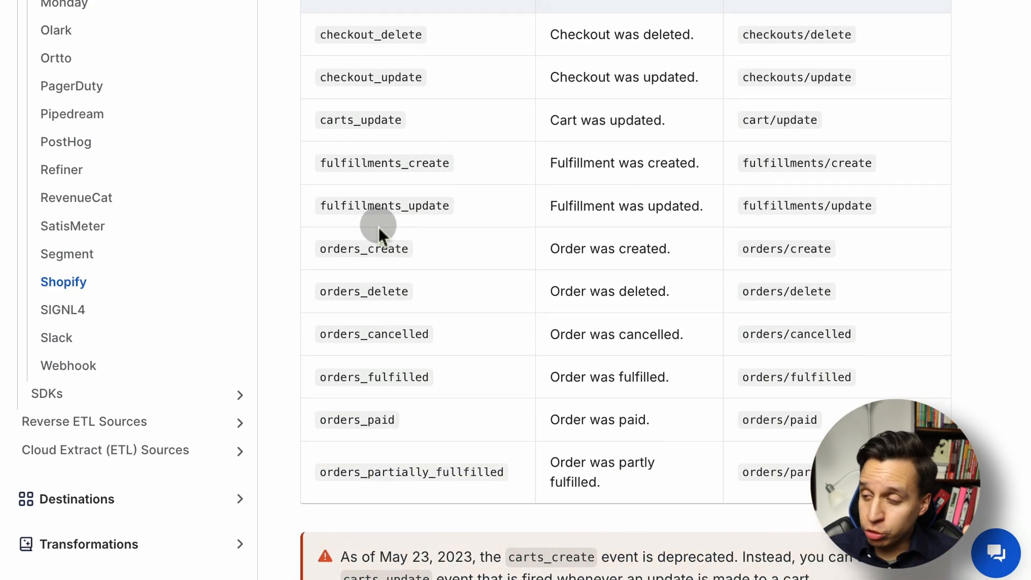
scroll("down", 3)
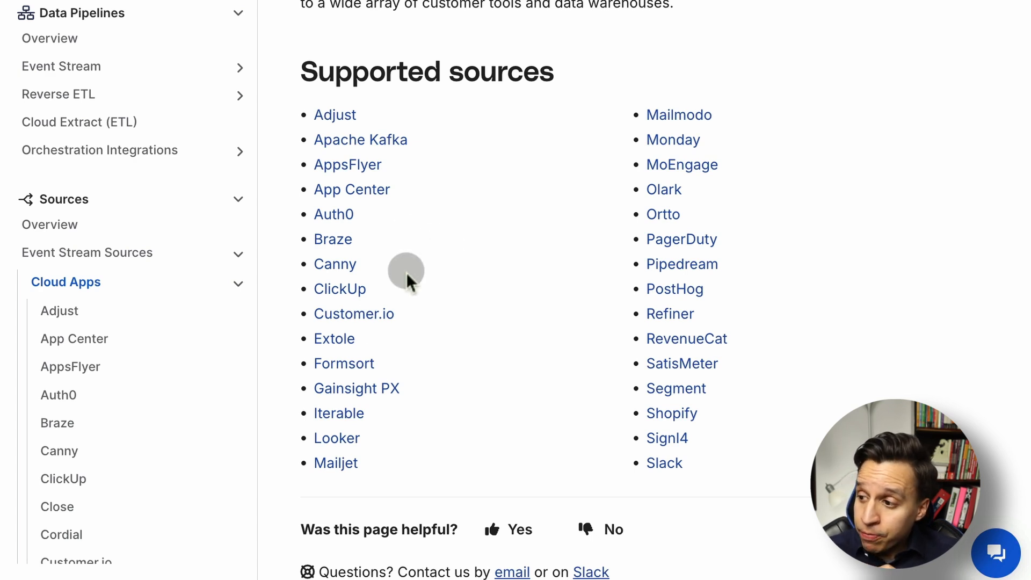
- Scroll the Destinations overview listing categories such as A/B testing and Advertising
scroll("down", 3)
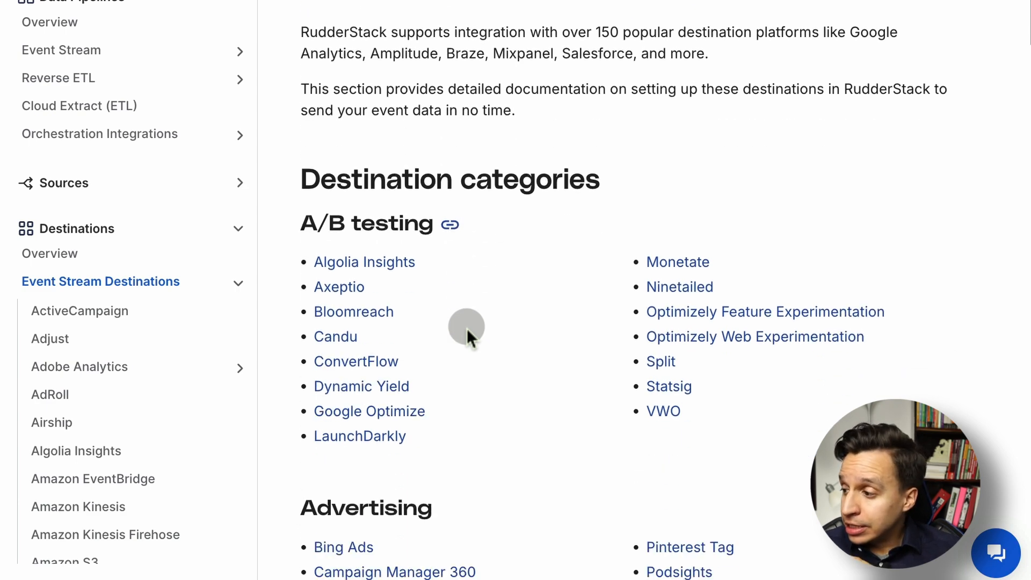
- Scroll through the destination category lists from A/B testing to streaming and surveys
scroll("down", 3)
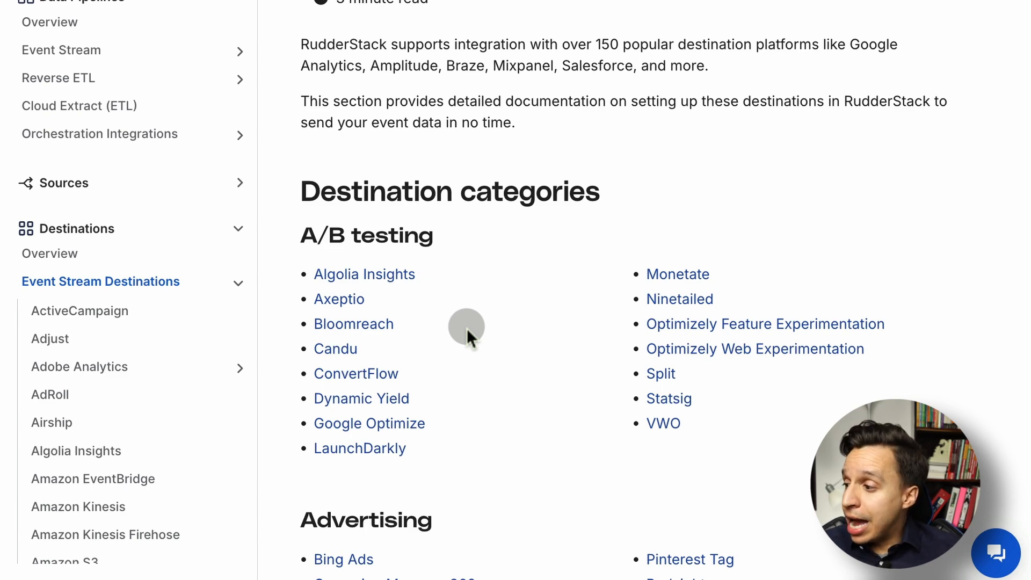
scroll("down", 3)
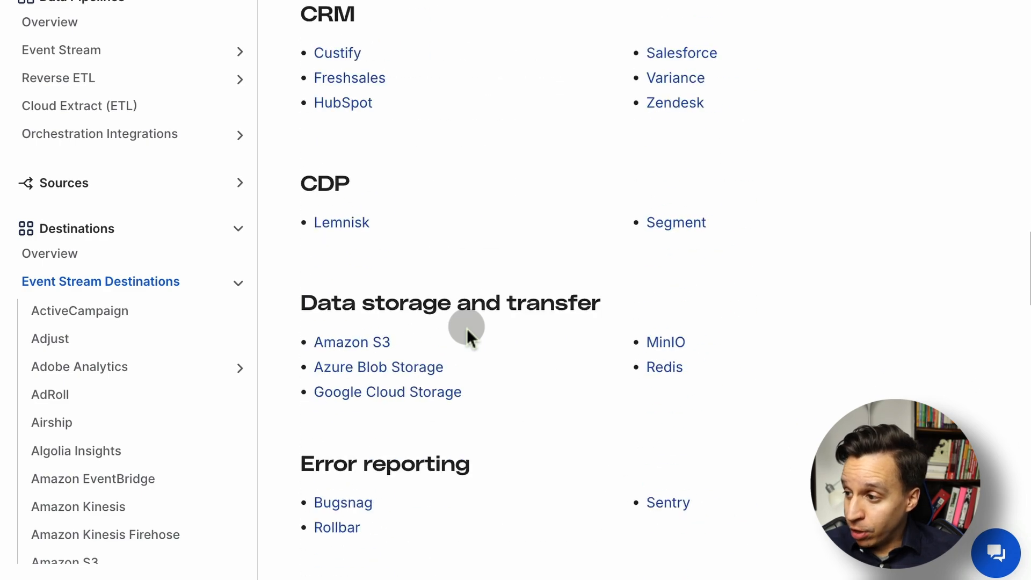
scroll("down", 3)
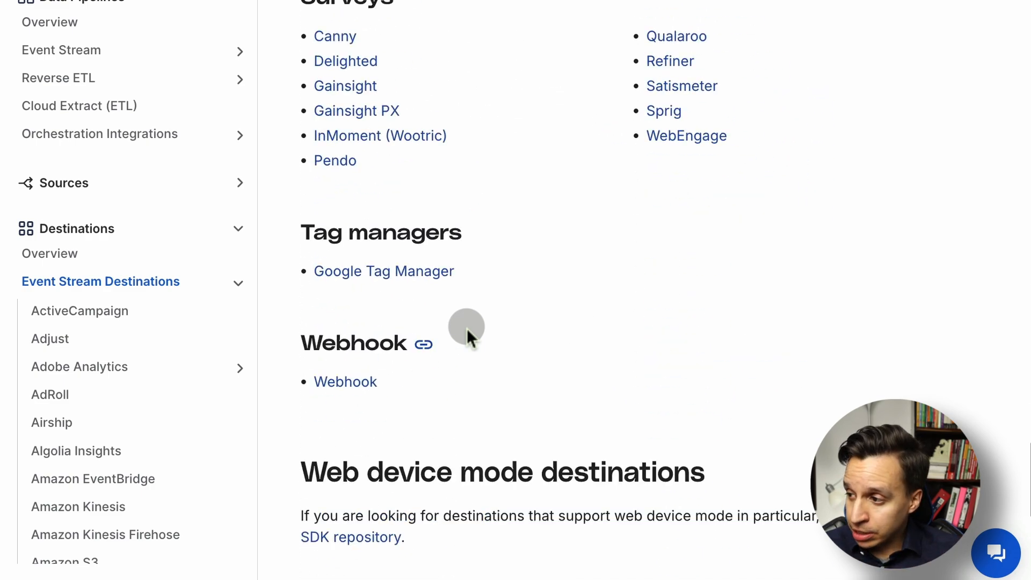
scroll("down", 3)
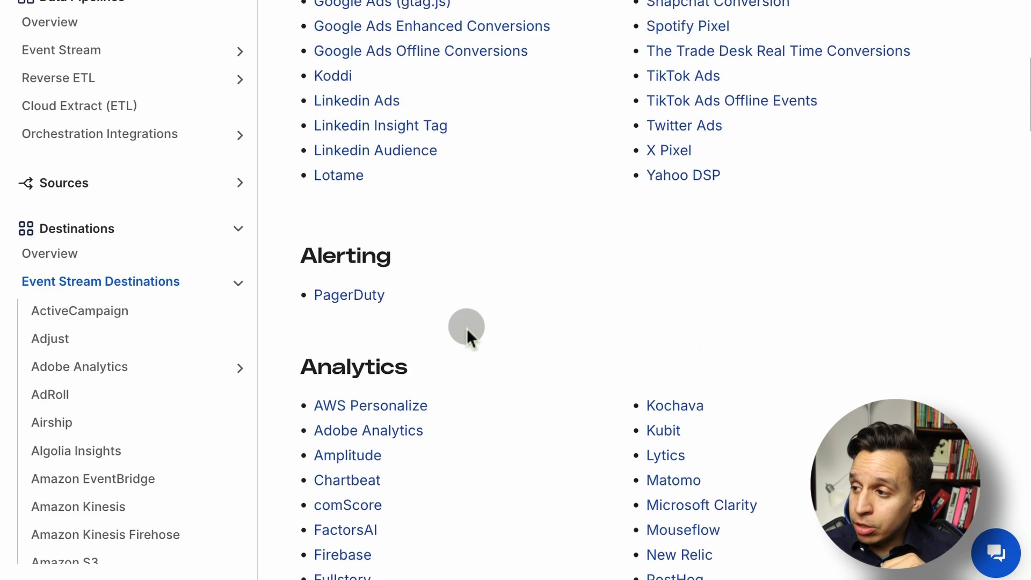
scroll("down", 3)
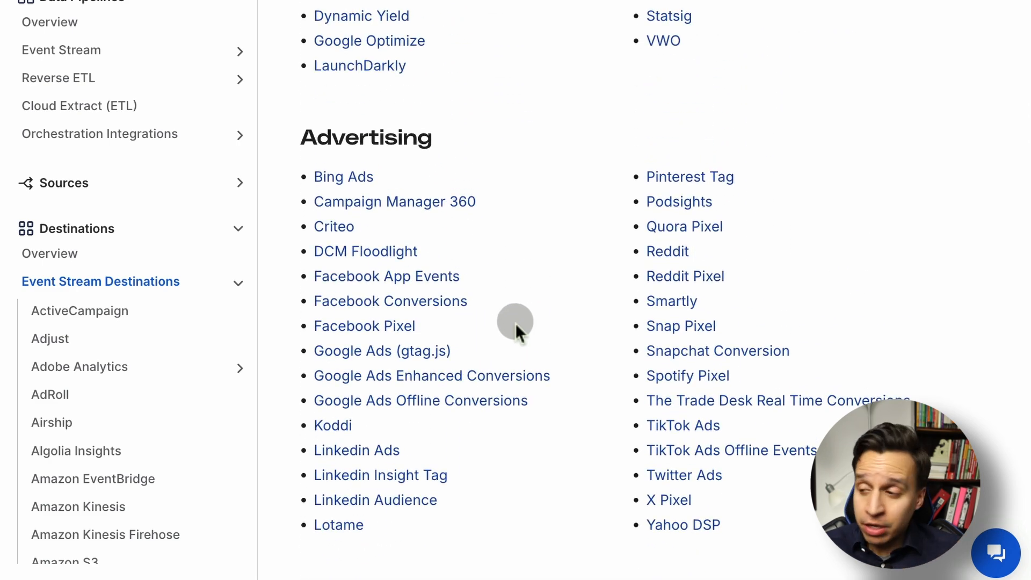
scroll("down", 3)
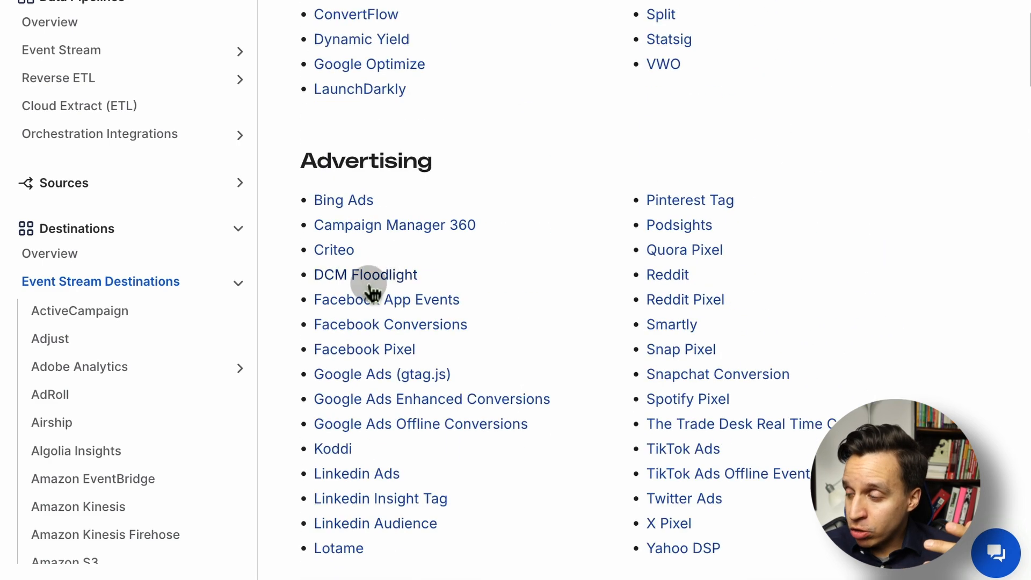
mouse_move(689, 522)
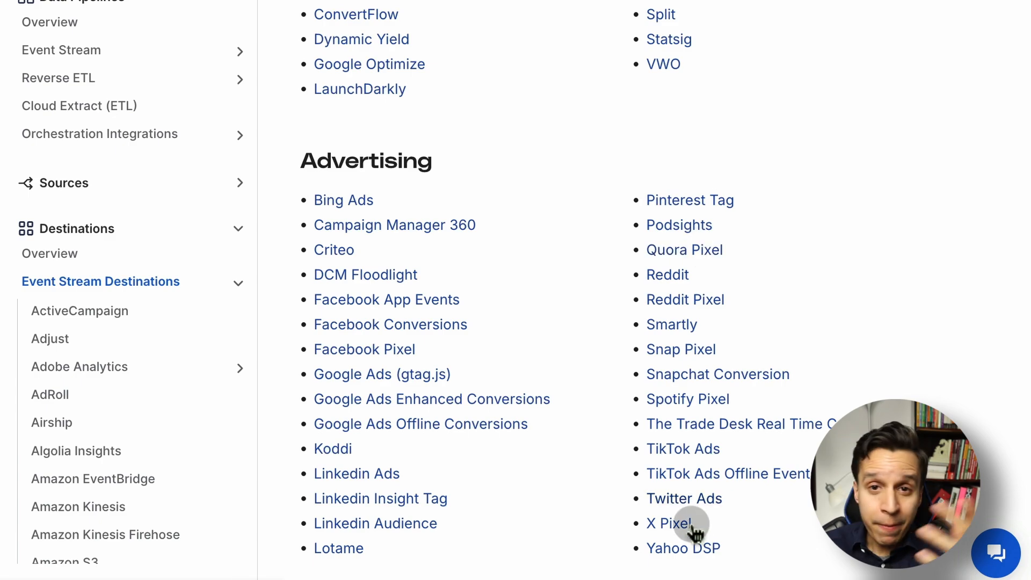
scroll("up", 3)
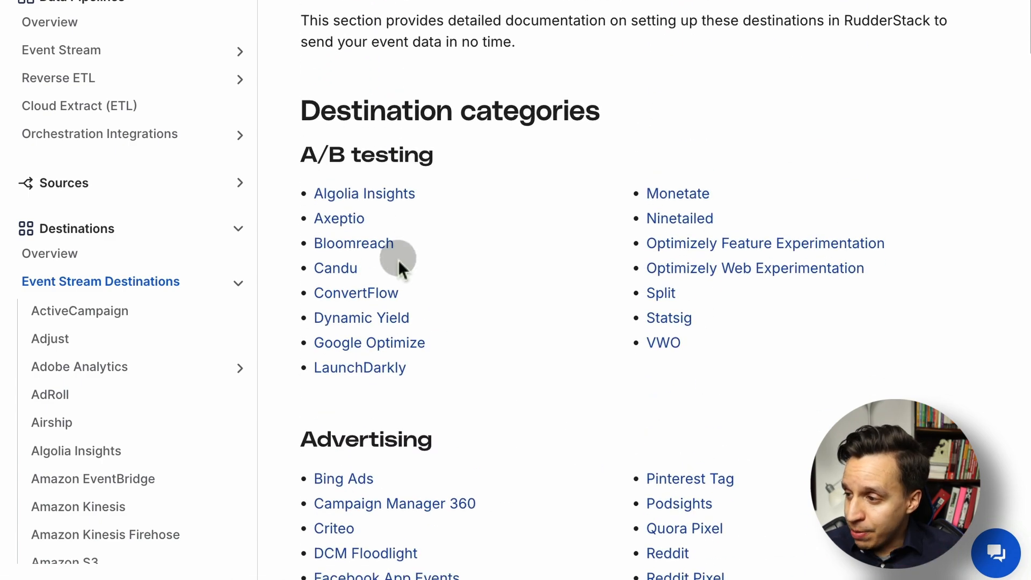
scroll("down", 3)
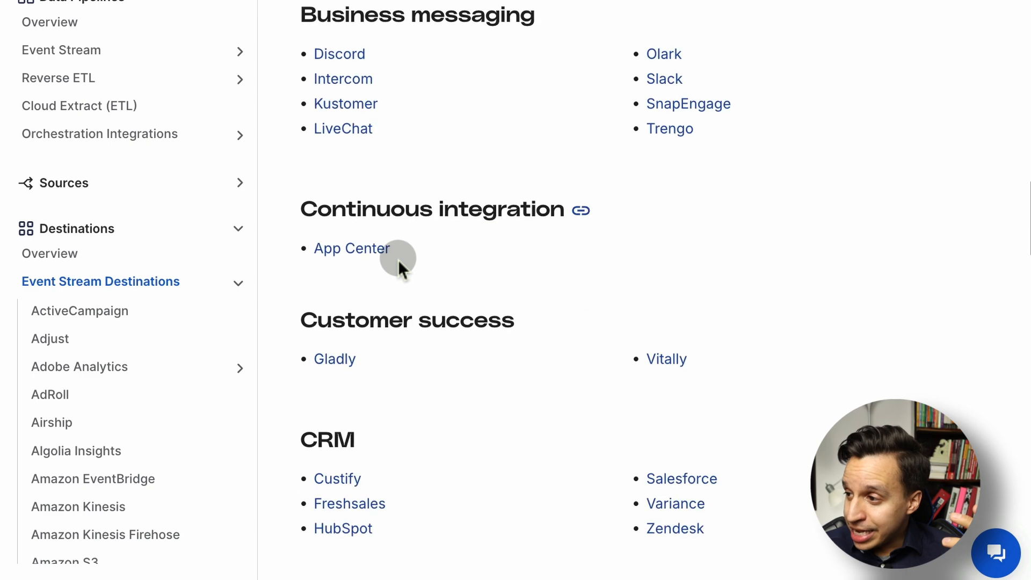
scroll("up", 3)
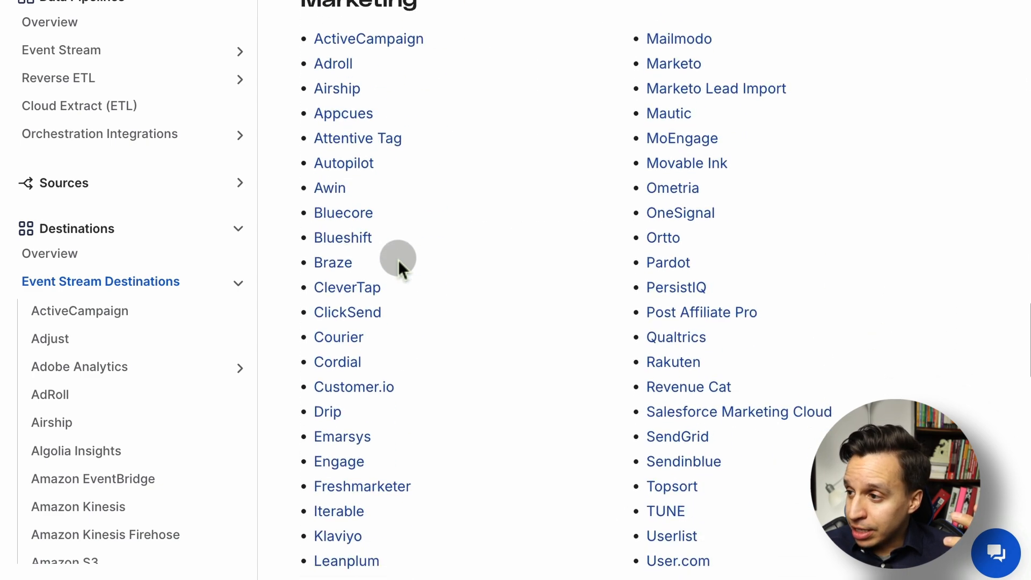
scroll("down", 3)
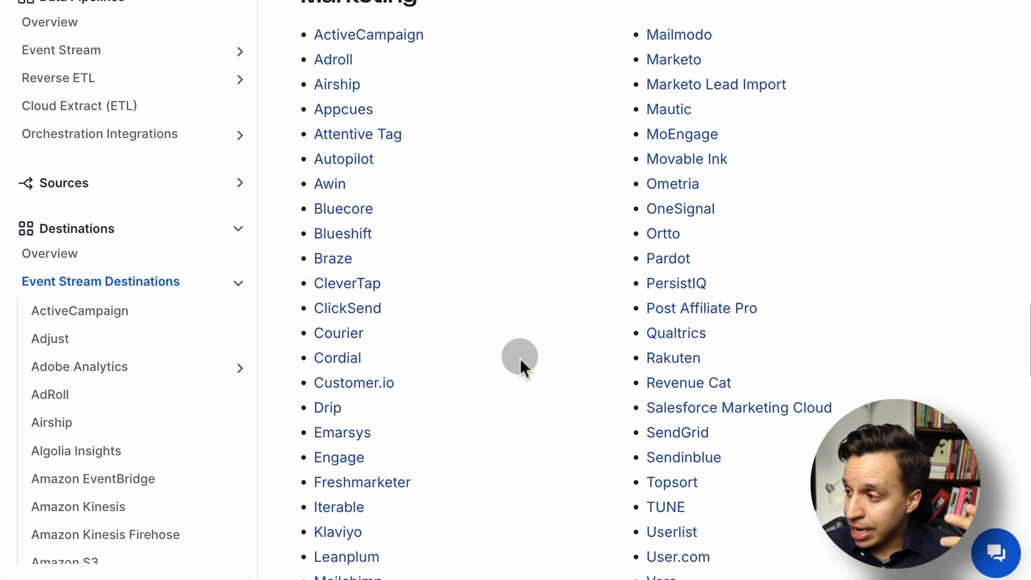
scroll("down", 3)
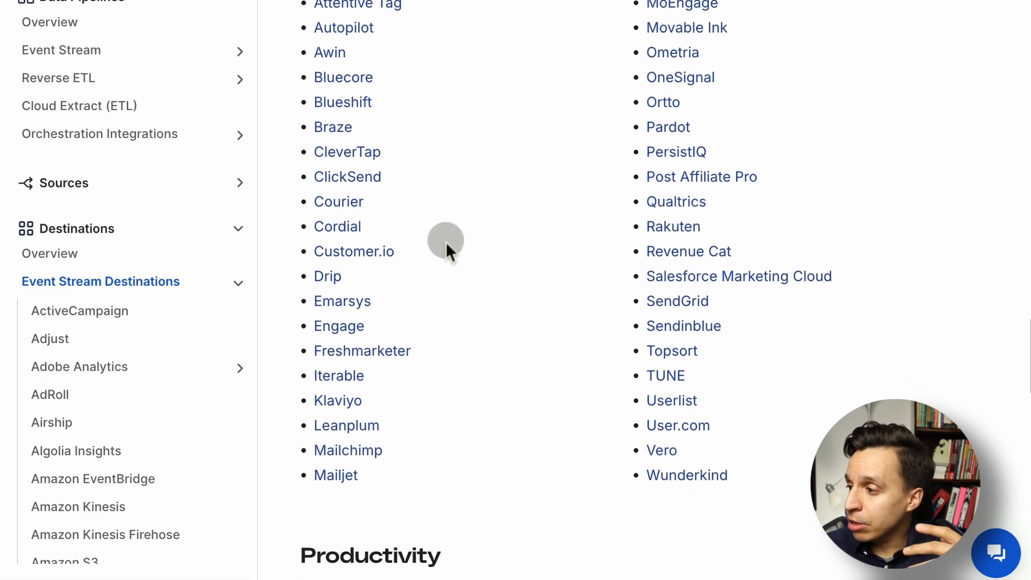
scroll("down", 3)
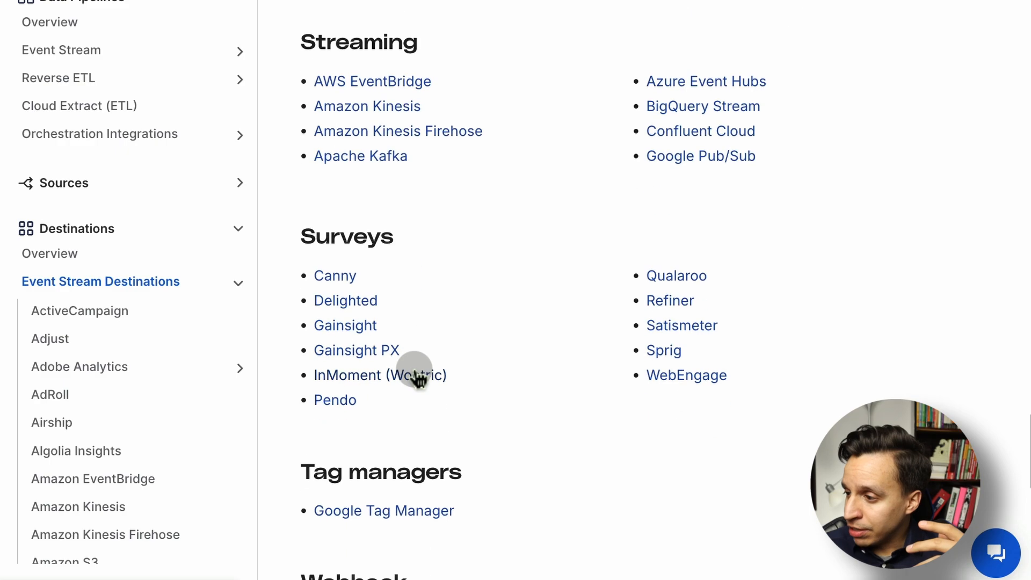
scroll("up", 3)
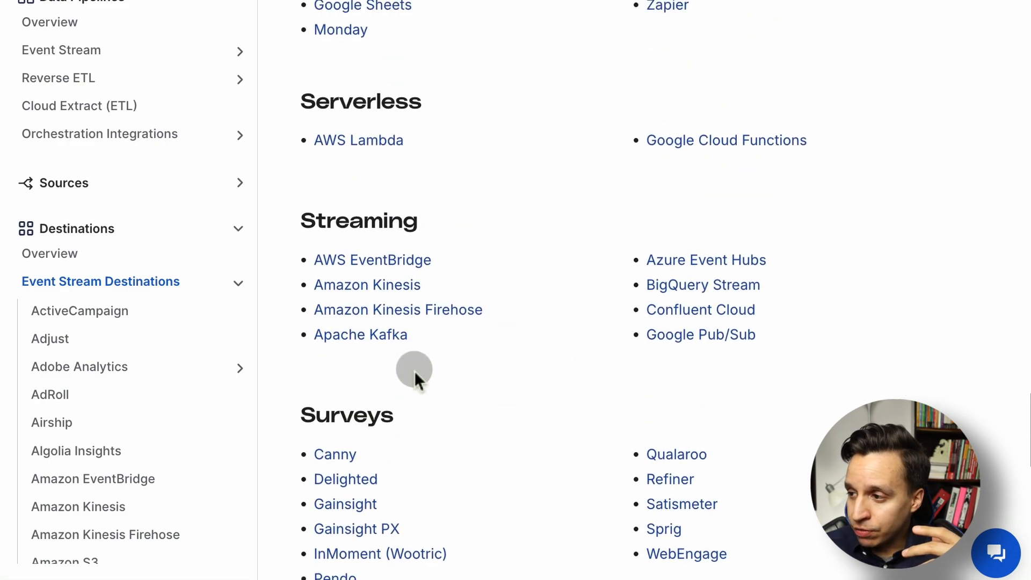
scroll("down", 3)
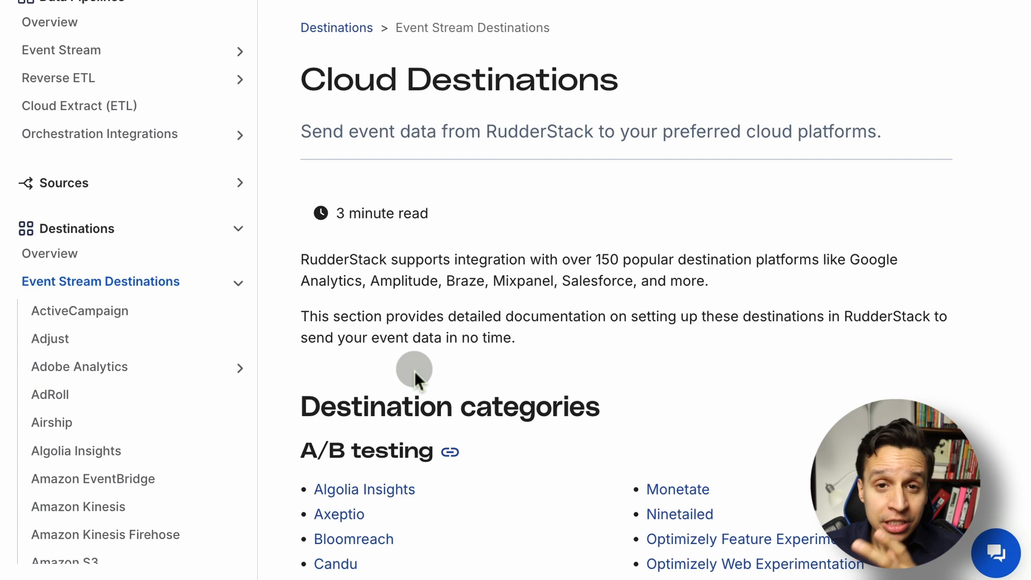
scroll("down", 3)
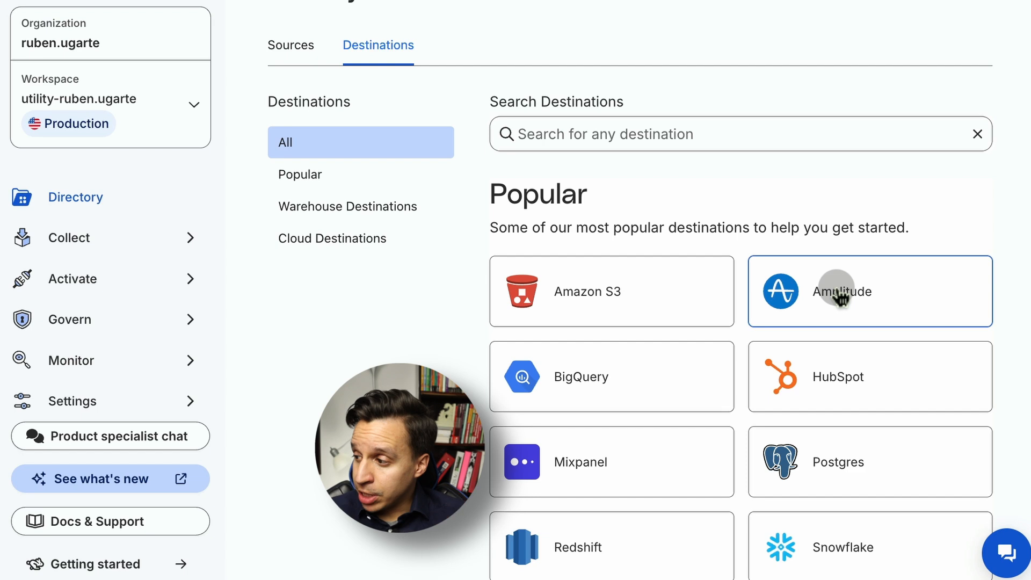
- Connect Amplitude to the existing event stream source and view its residency server choices
left_click(868, 291)
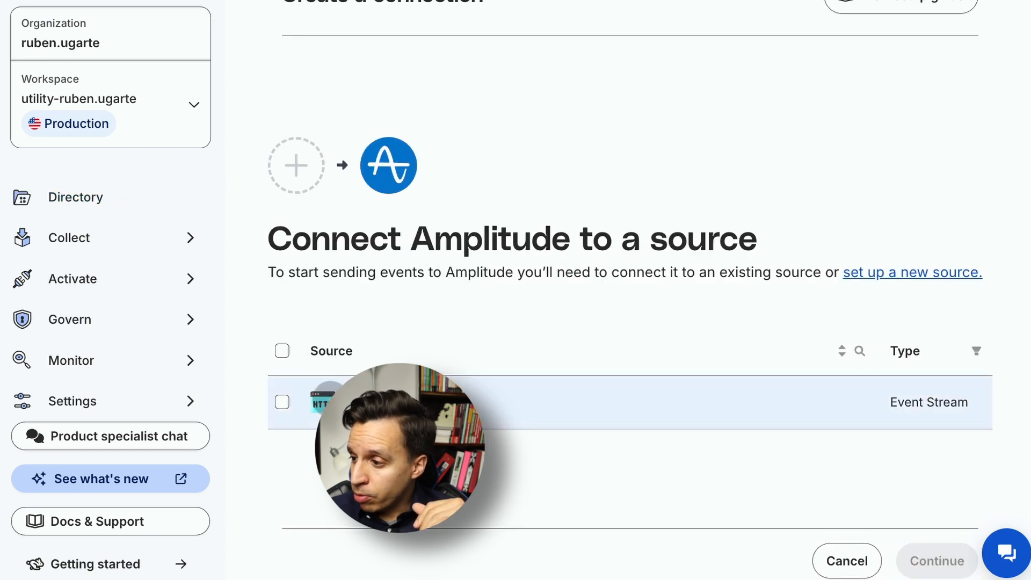
left_click(282, 402)
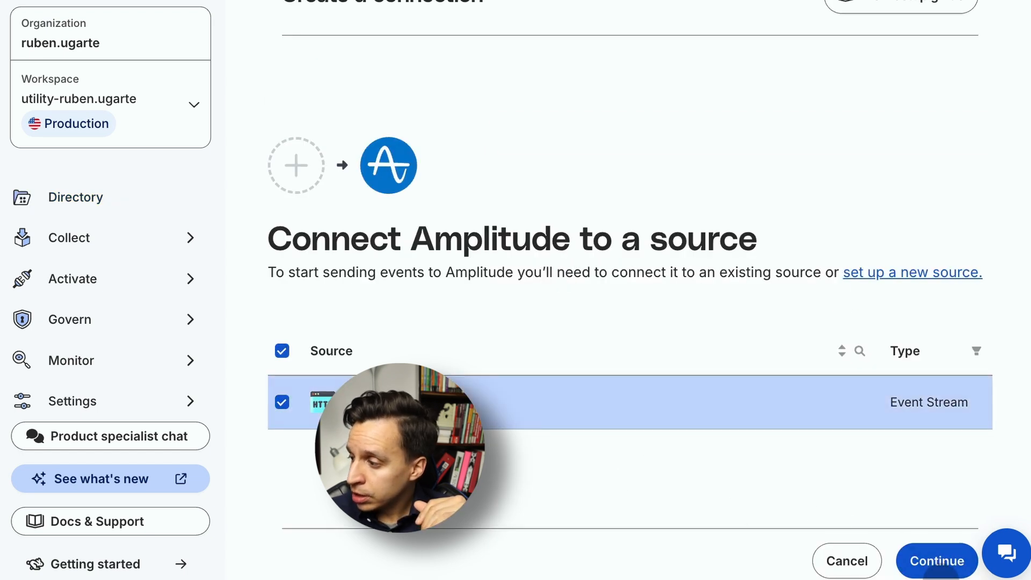
left_click(935, 560)
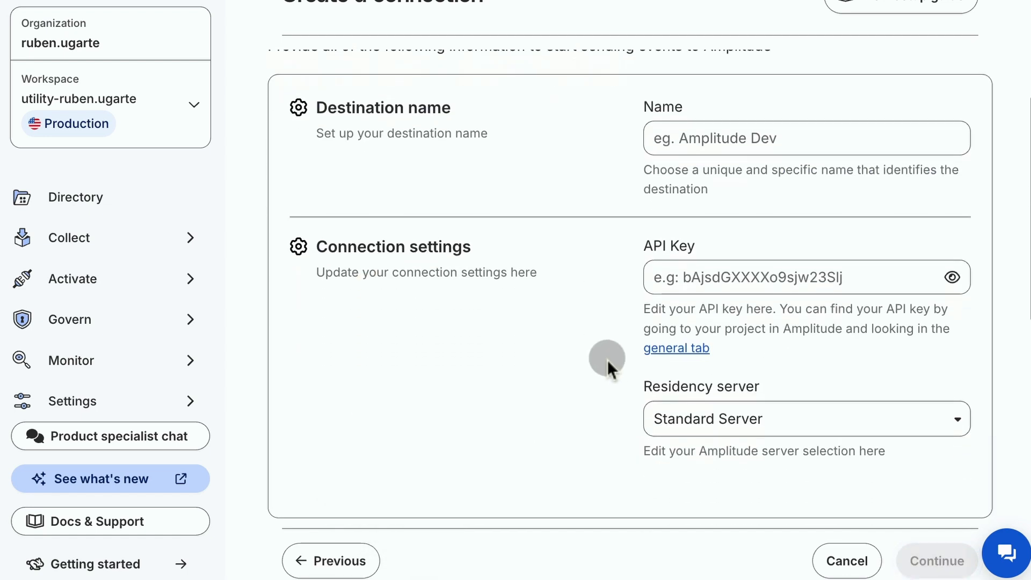
mouse_move(691, 172)
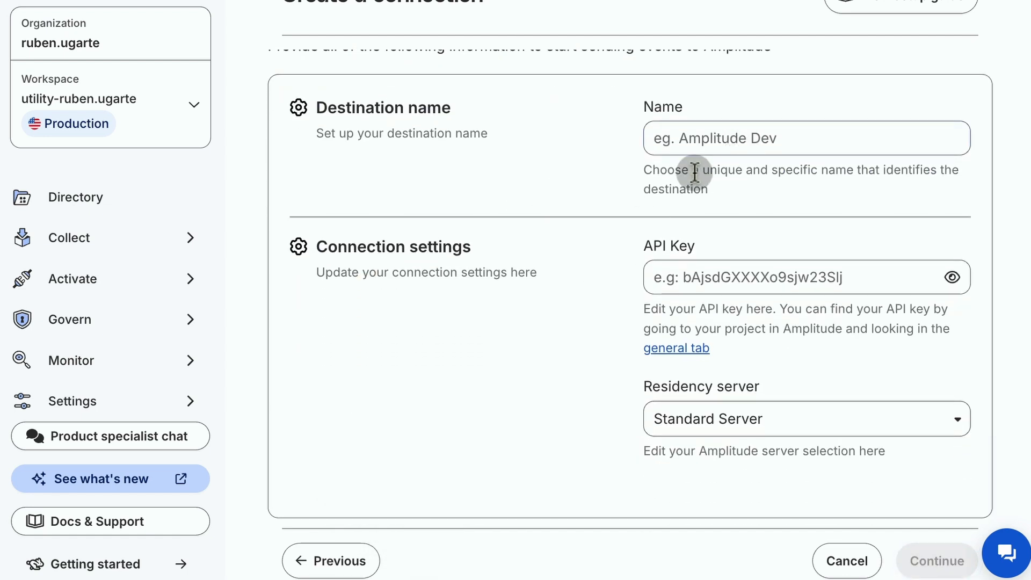
scroll("down", 3)
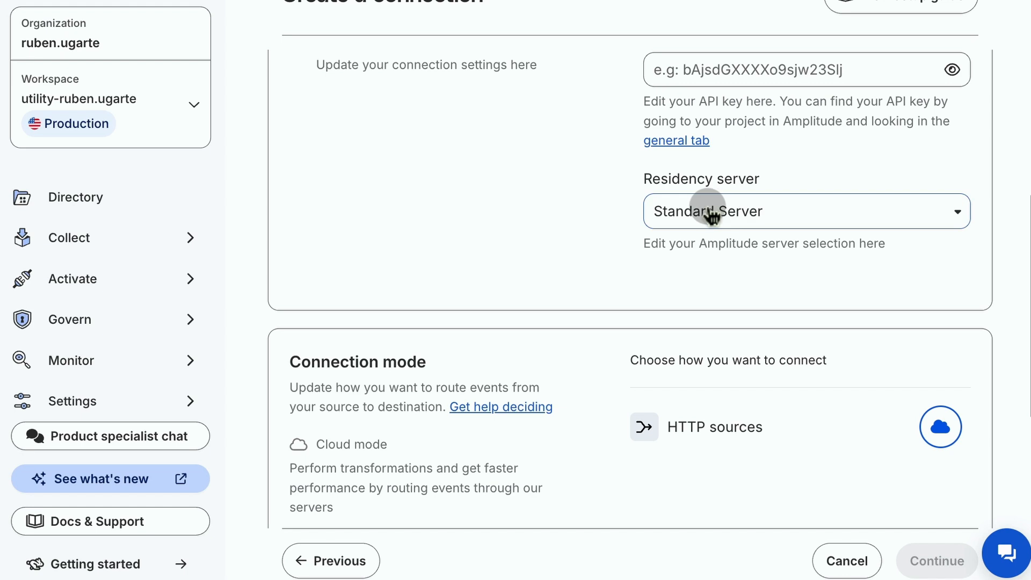
left_click(805, 211)
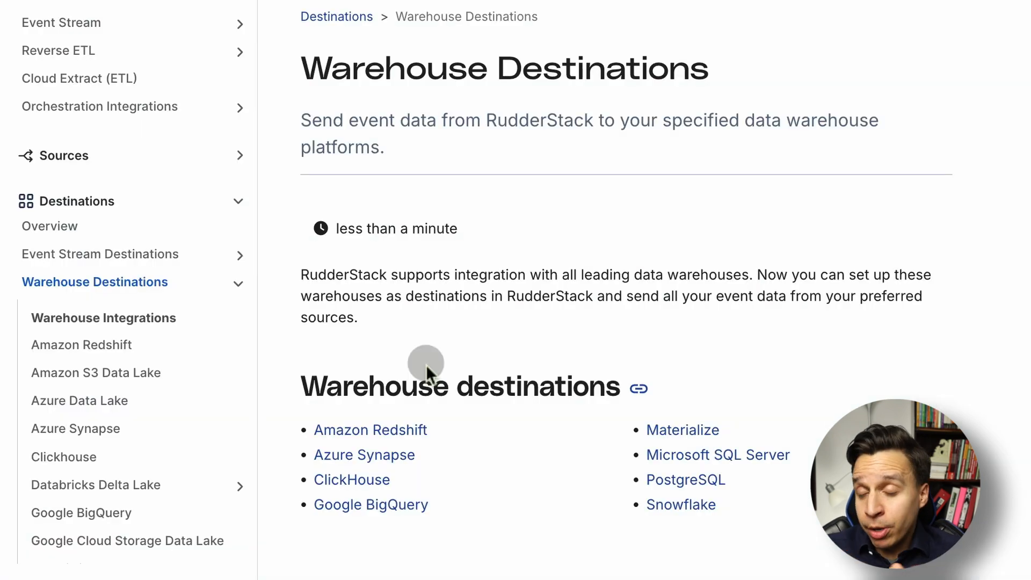
scroll("down", 3)
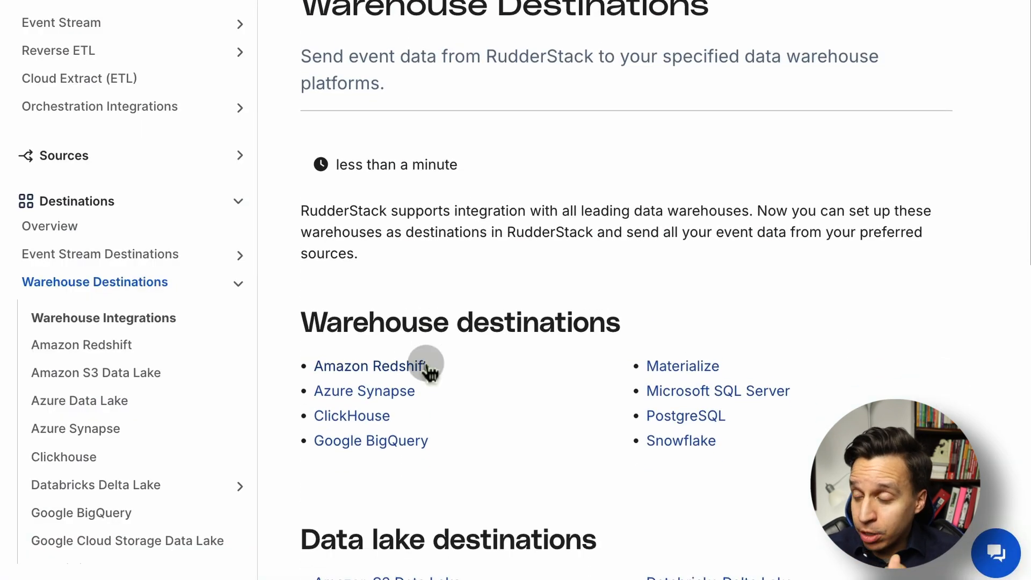
scroll("down", 3)
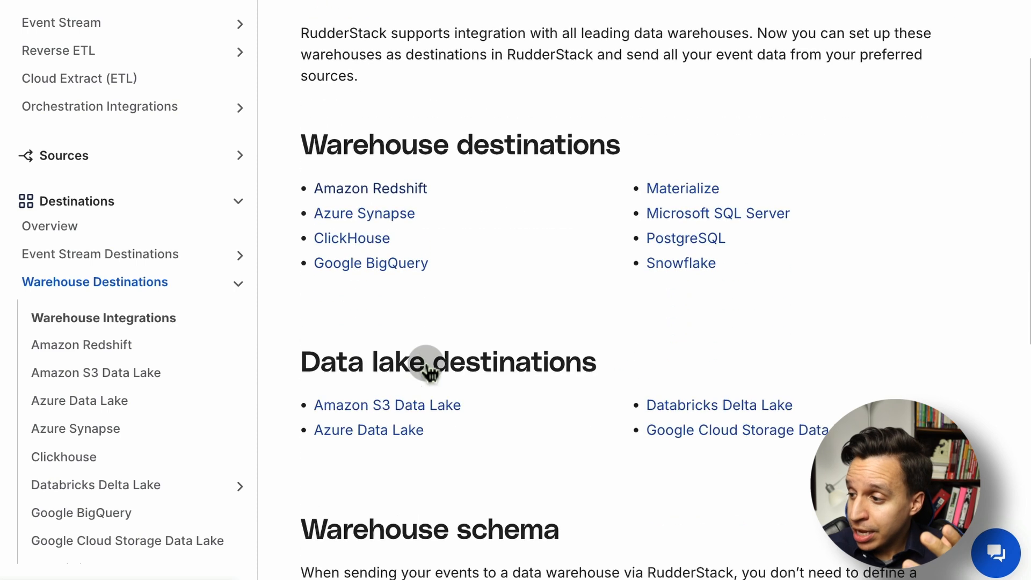
scroll("down", 3)
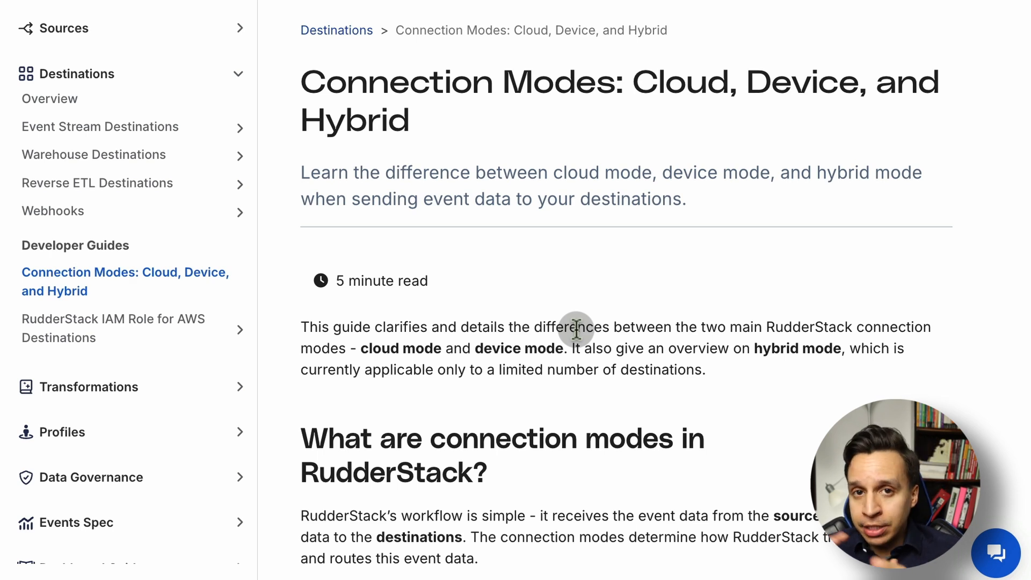
- Scroll the Connection Modes guide past cloud and device mode to hybrid mode destinations
scroll("down", 3)
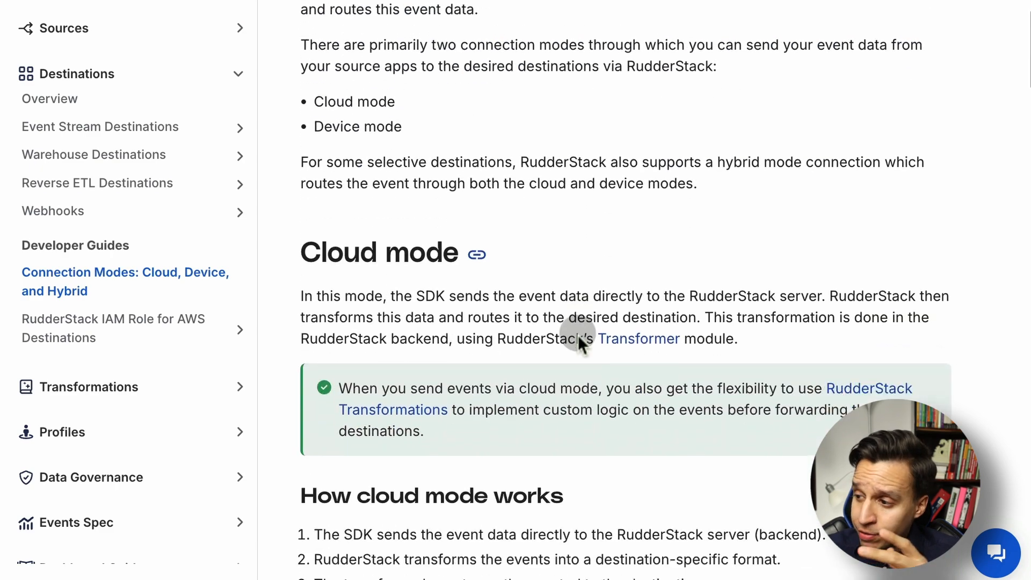
scroll("down", 3)
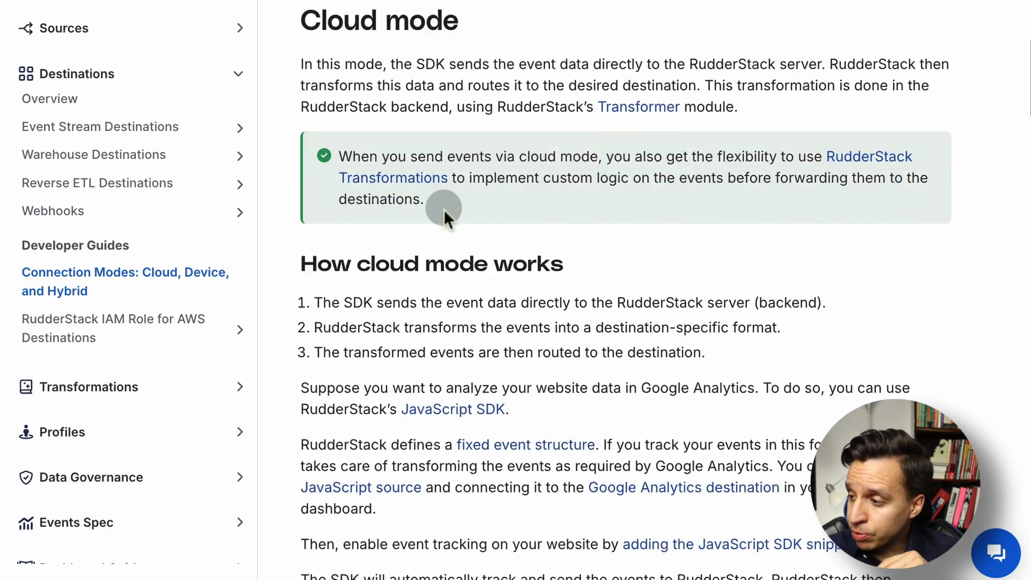
scroll("down", 3)
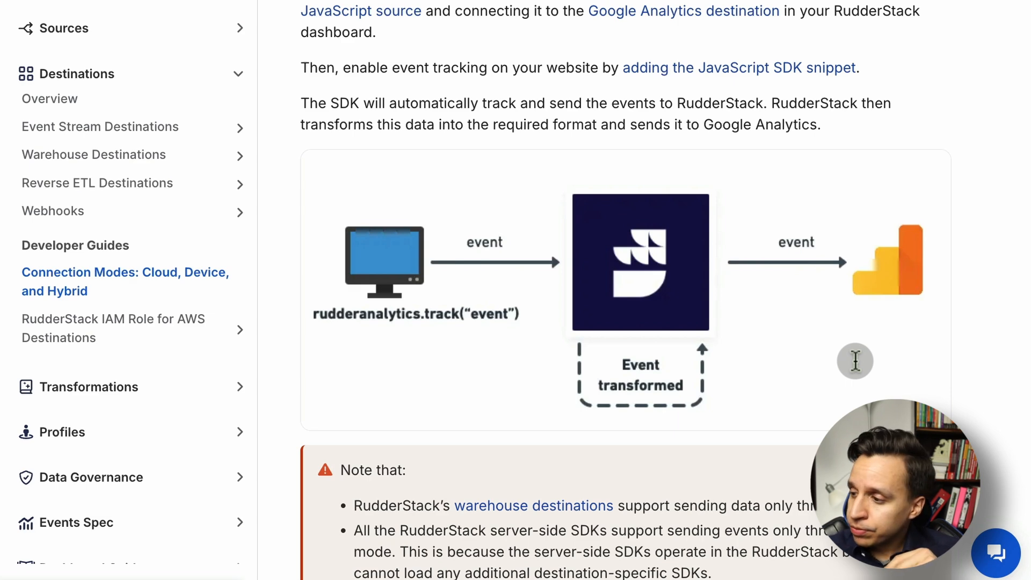
scroll("down", 3)
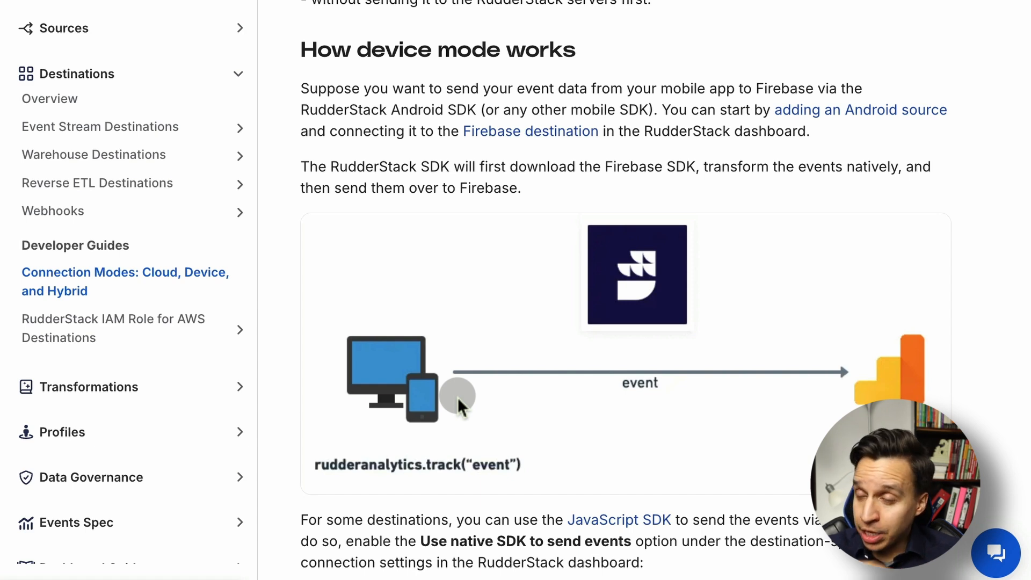
scroll("down", 3)
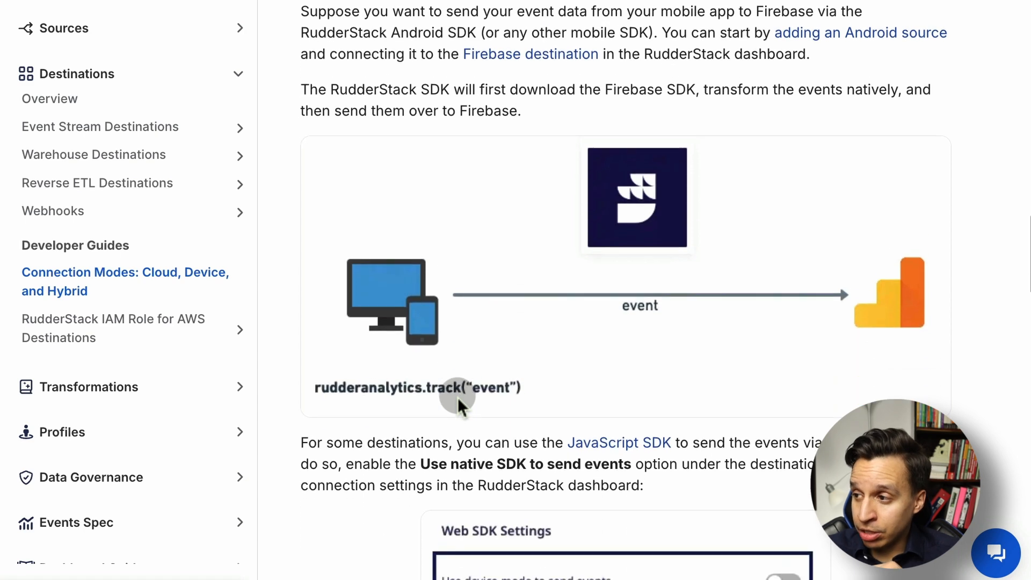
scroll("down", 3)
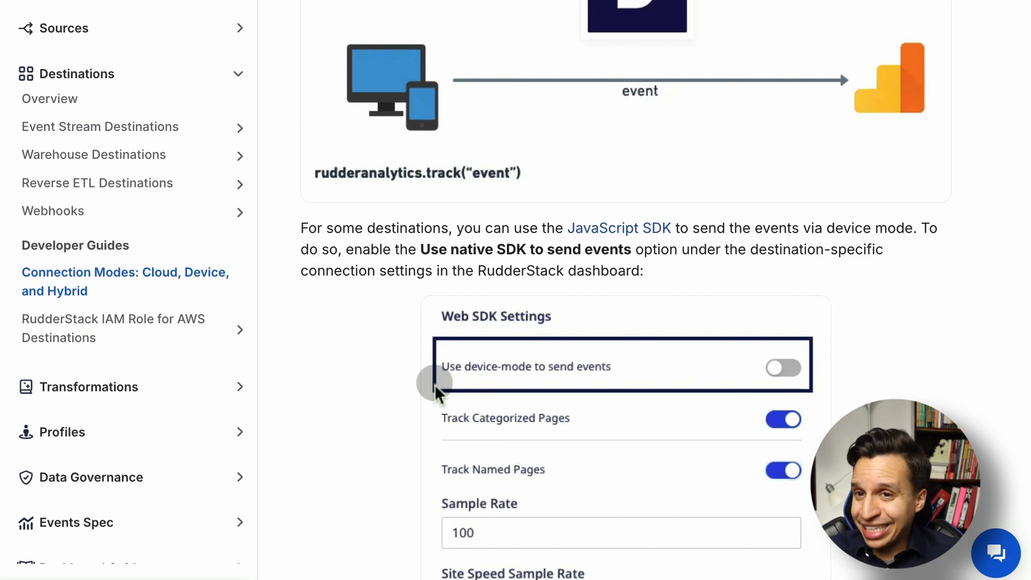
scroll("down", 3)
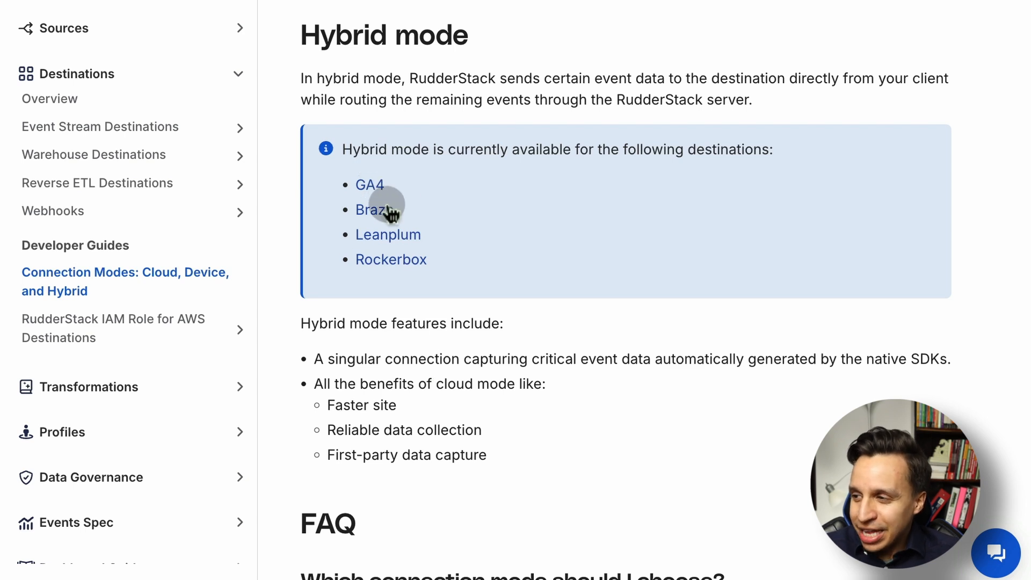
mouse_move(405, 266)
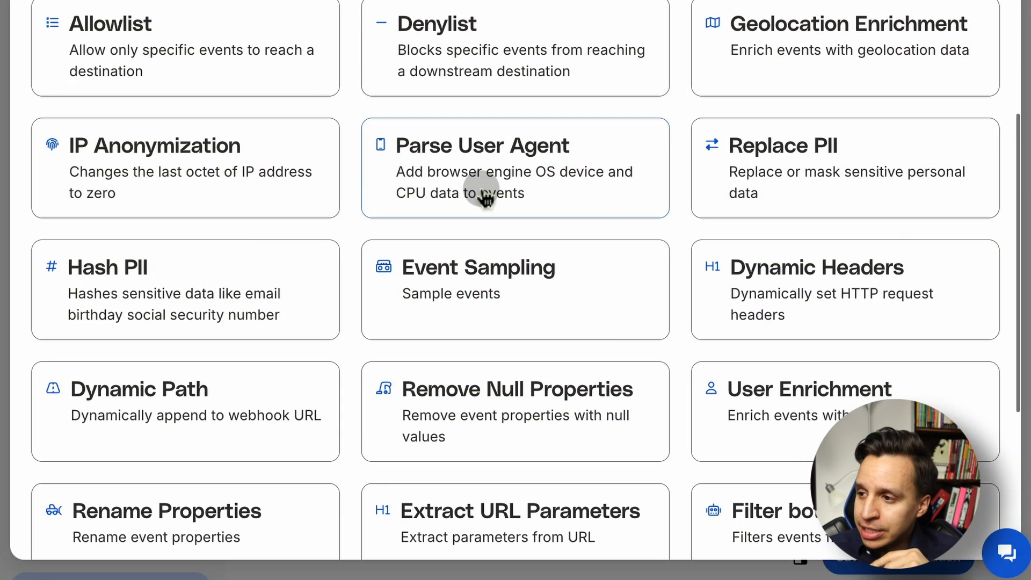
- Scroll the transformation templates down to Timestamp conversion, Clean Auth0 UserID and Multiple Events
scroll("up", 3)
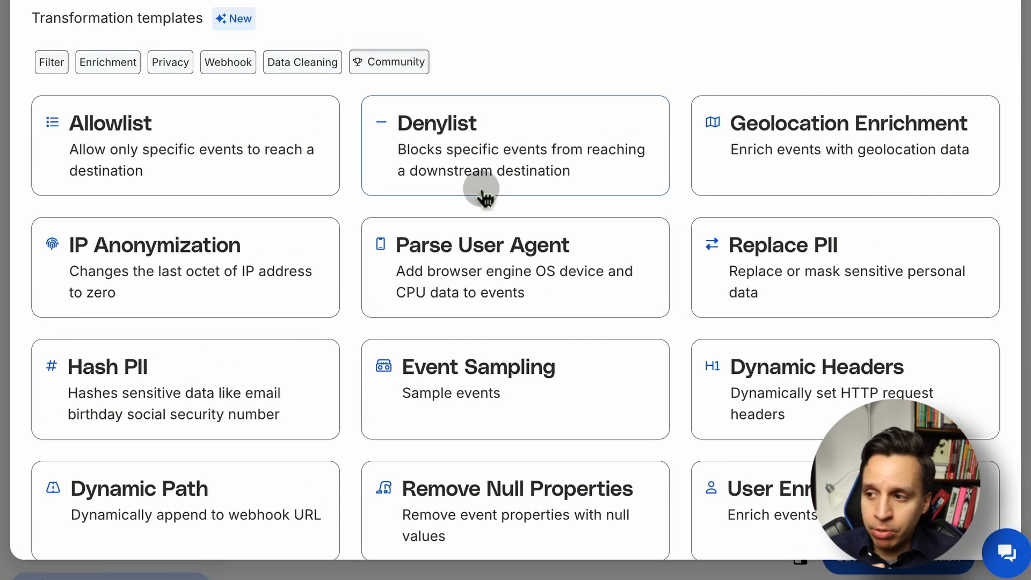
mouse_move(314, 257)
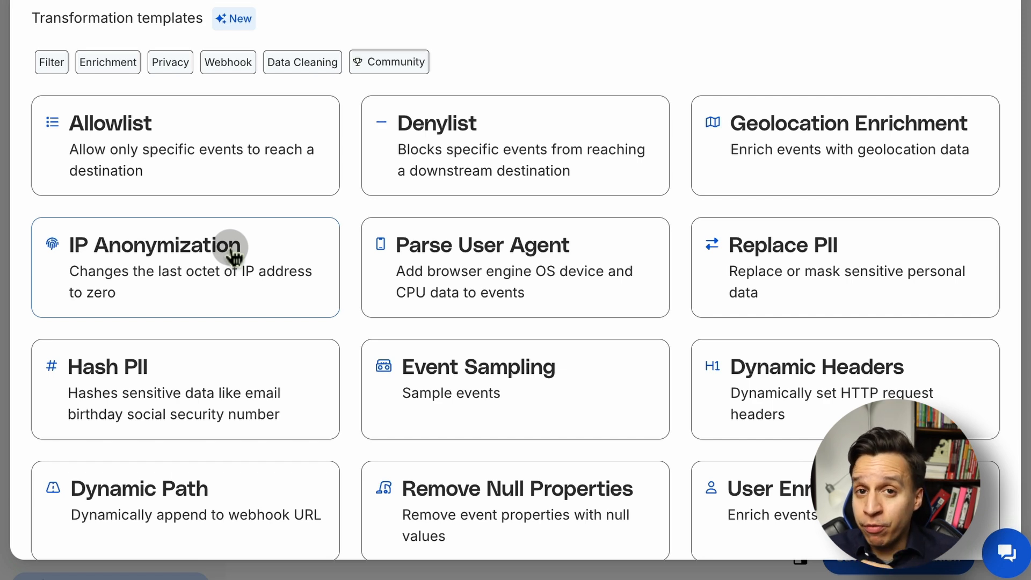
mouse_move(490, 264)
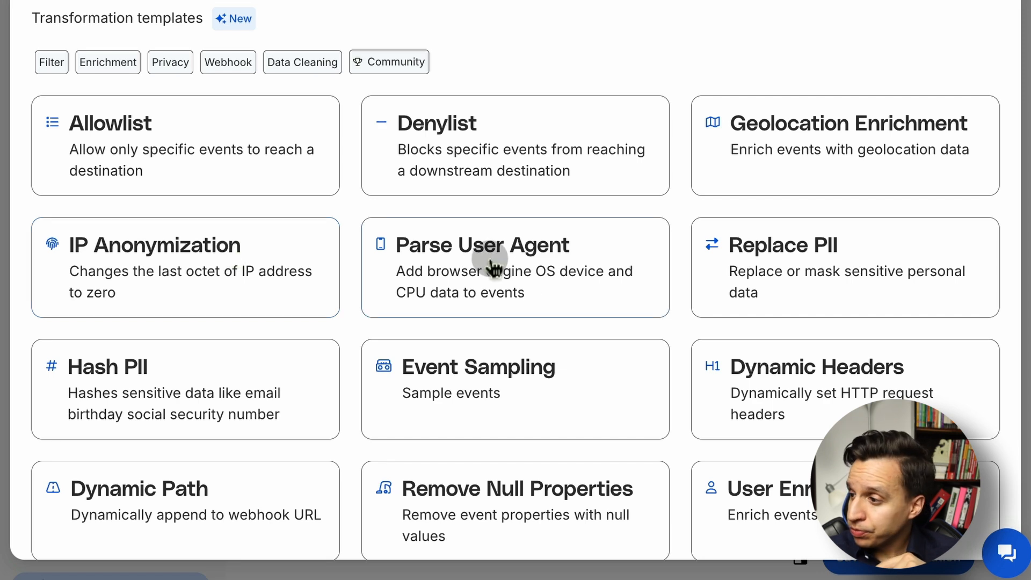
scroll("down", 3)
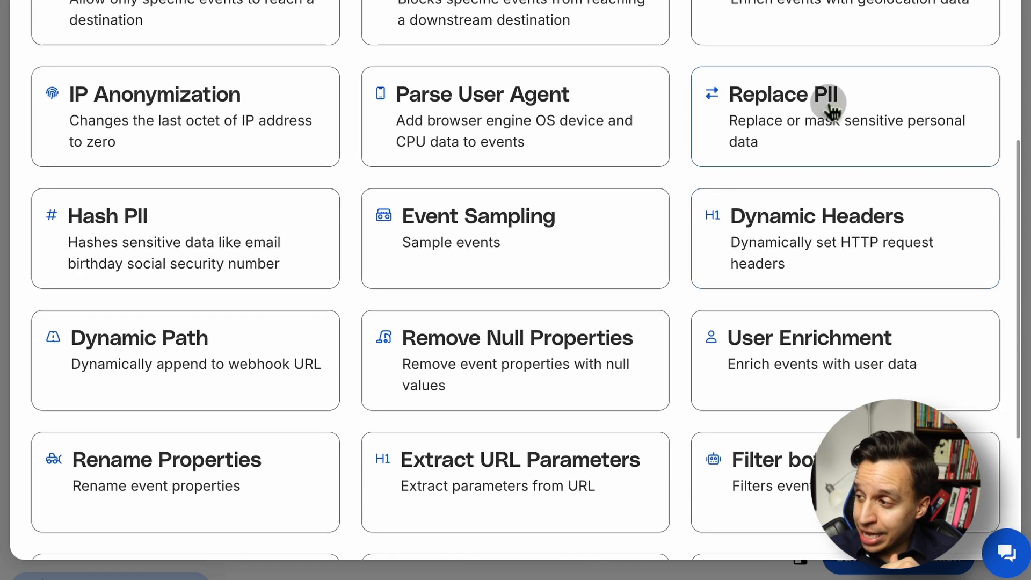
scroll("down", 3)
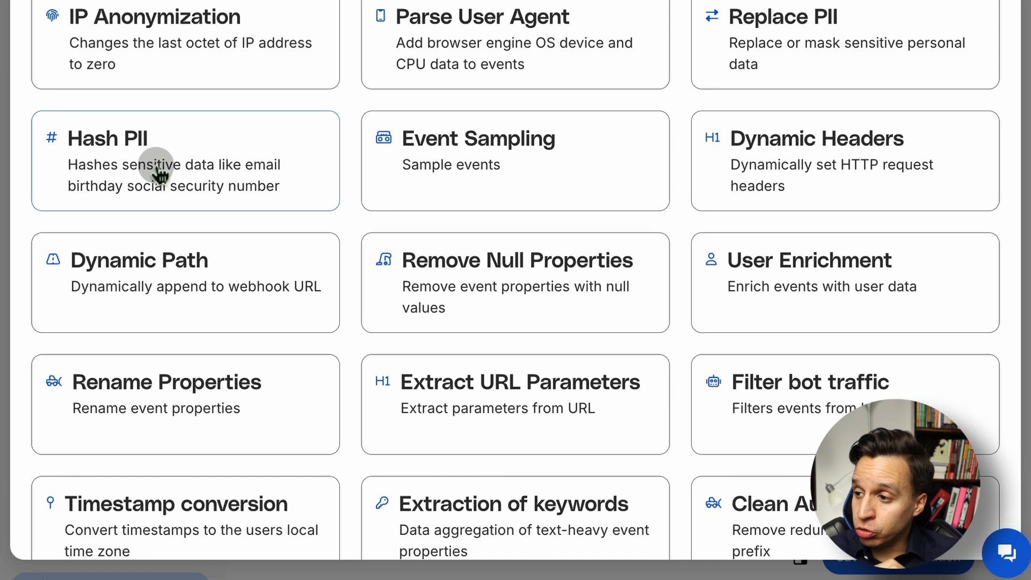
scroll("down", 3)
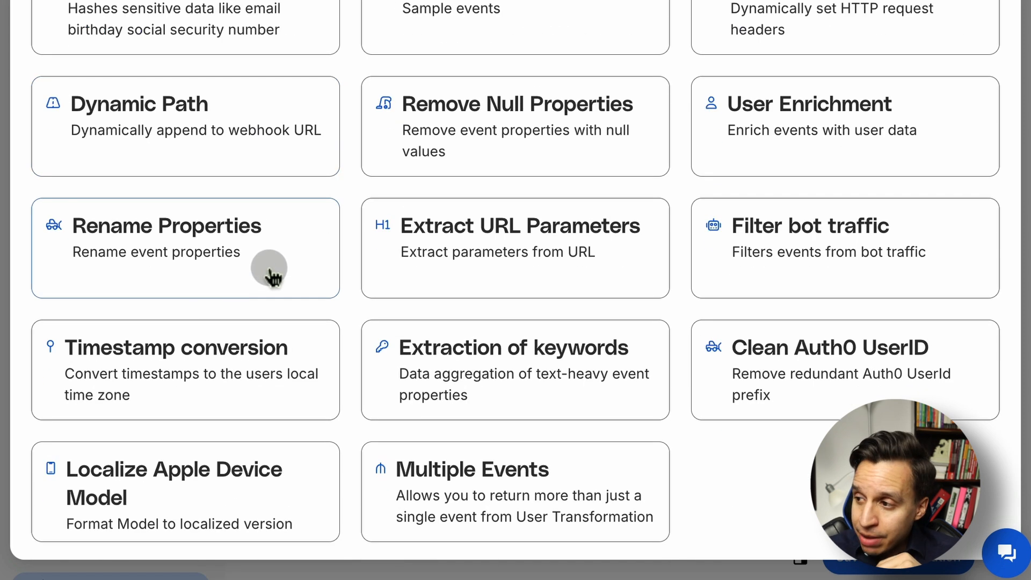
mouse_move(556, 251)
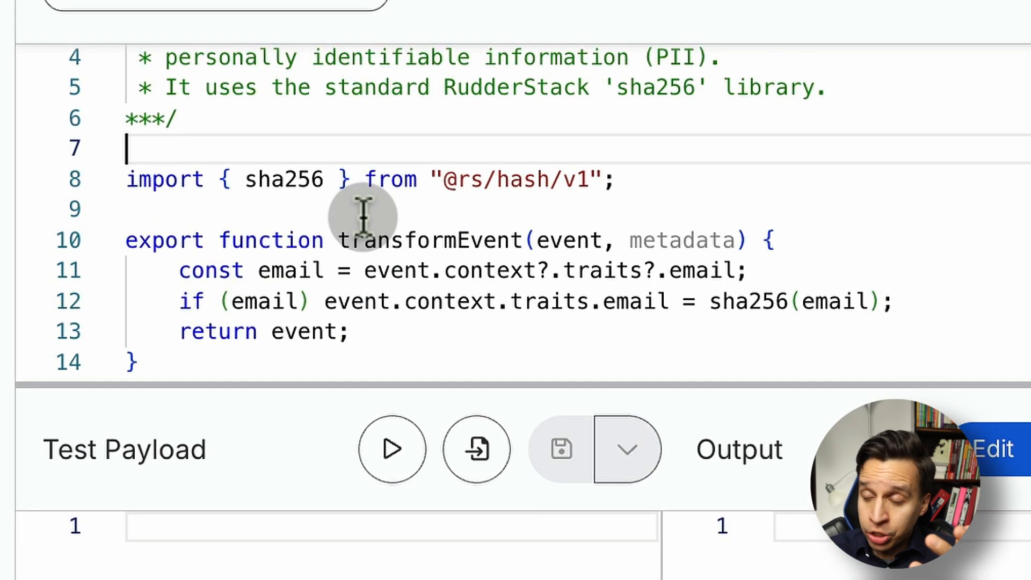
mouse_move(408, 270)
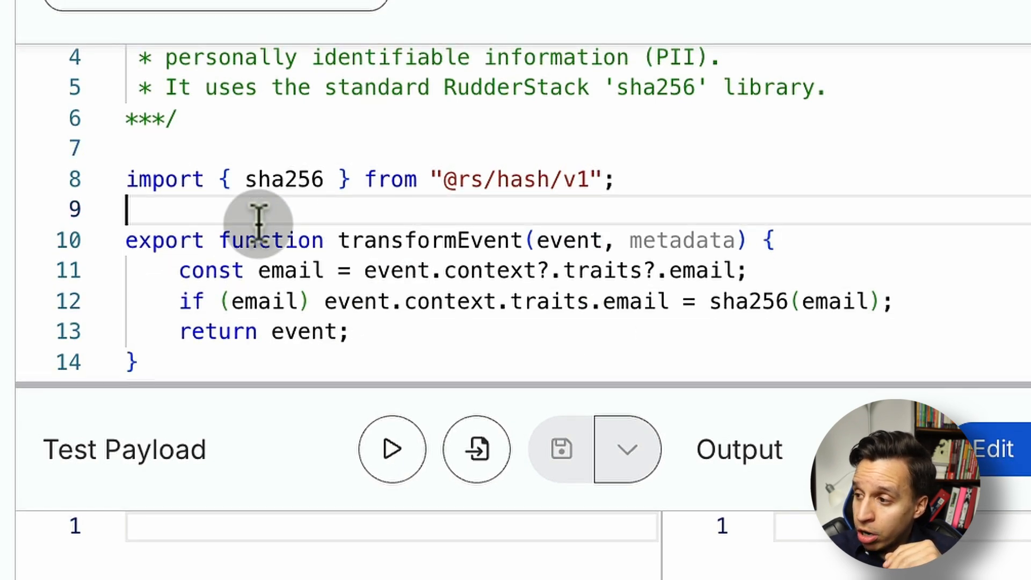
mouse_move(355, 164)
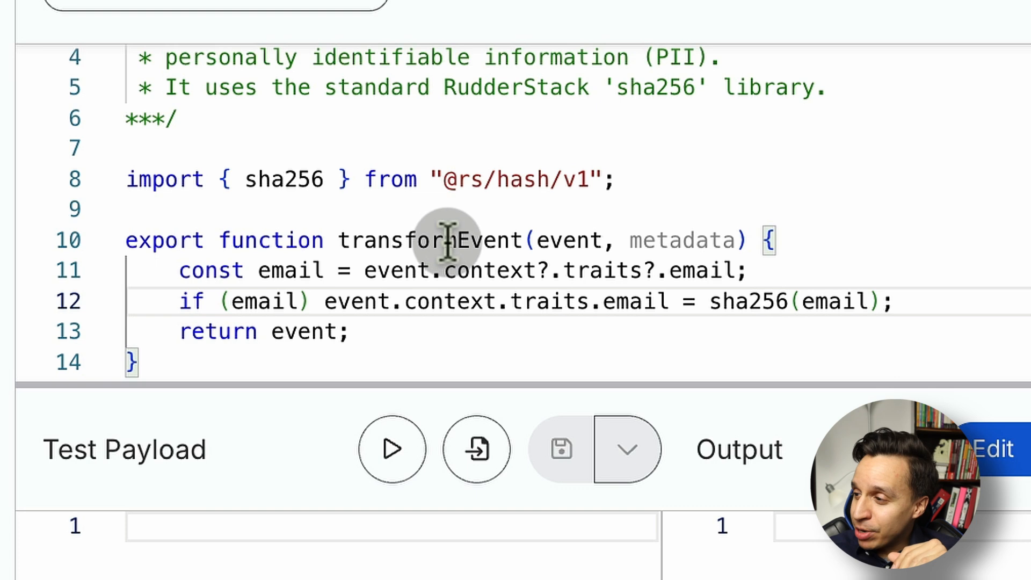
double_click(431, 240)
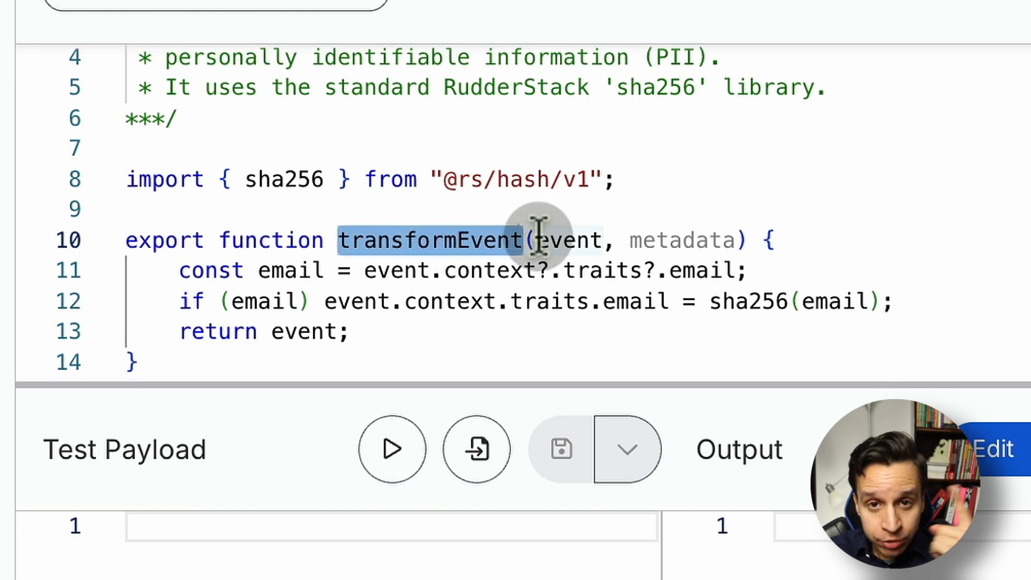
double_click(571, 240)
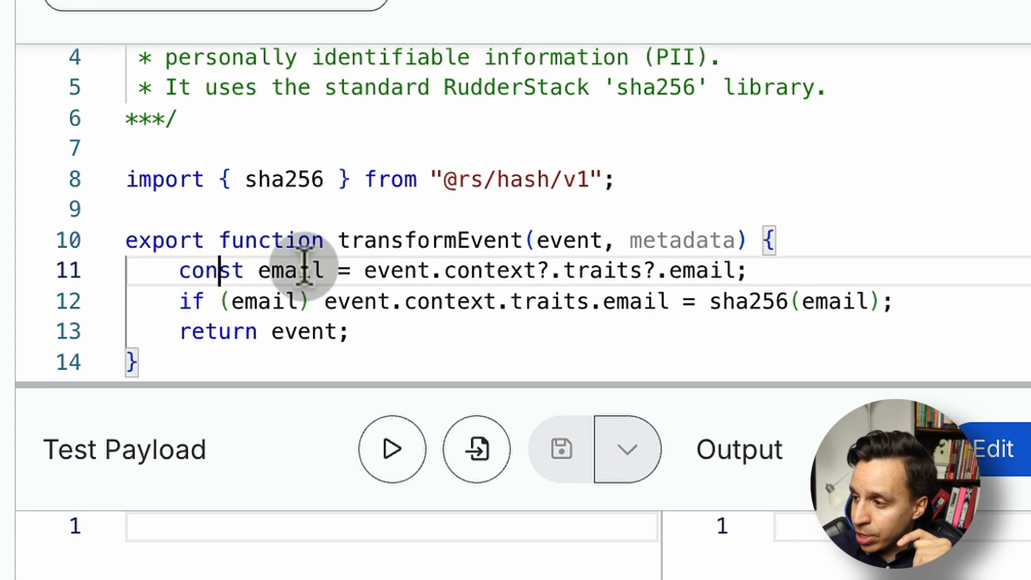
mouse_move(631, 273)
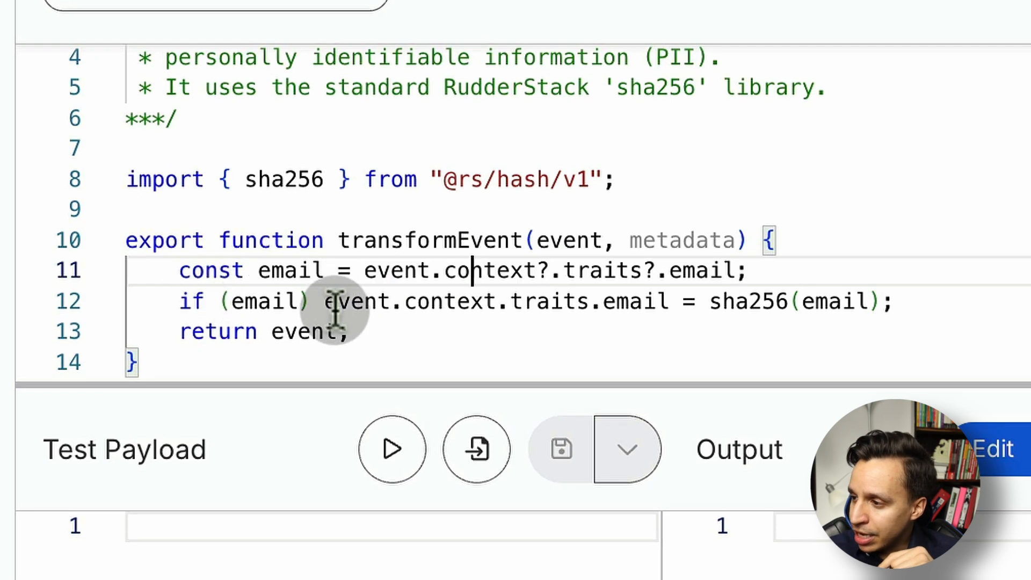
mouse_move(763, 301)
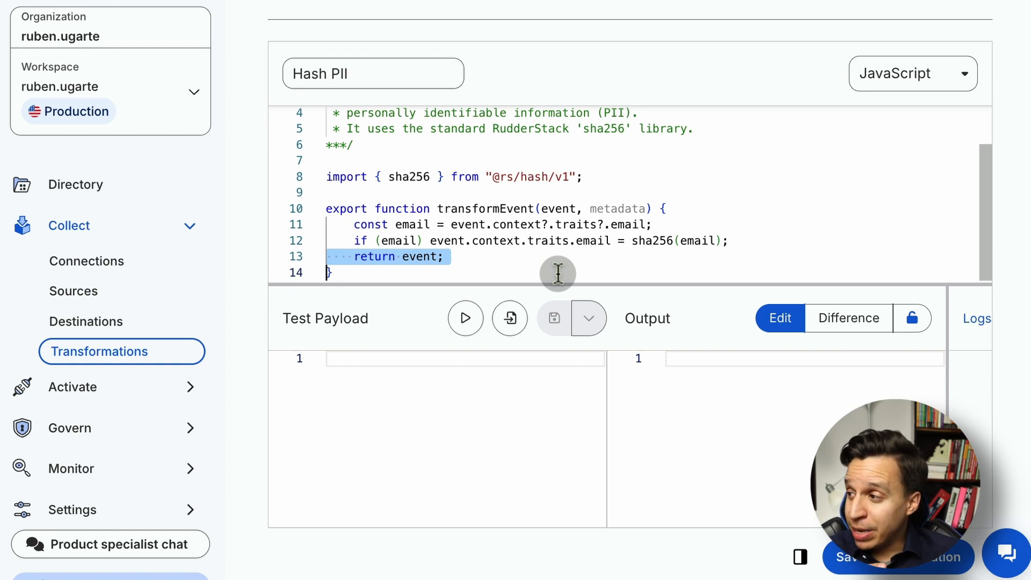
mouse_move(636, 258)
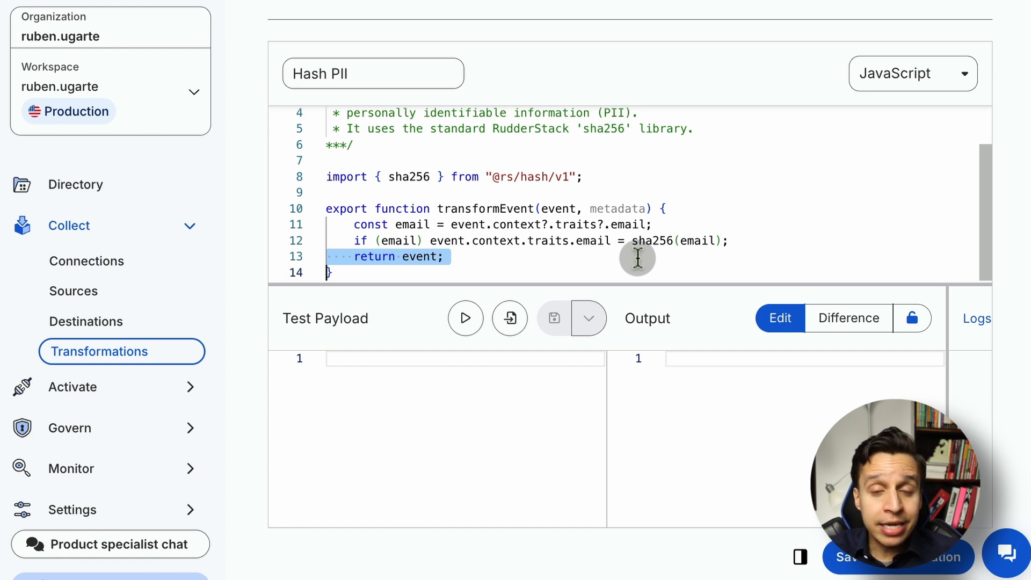
left_click(68, 307)
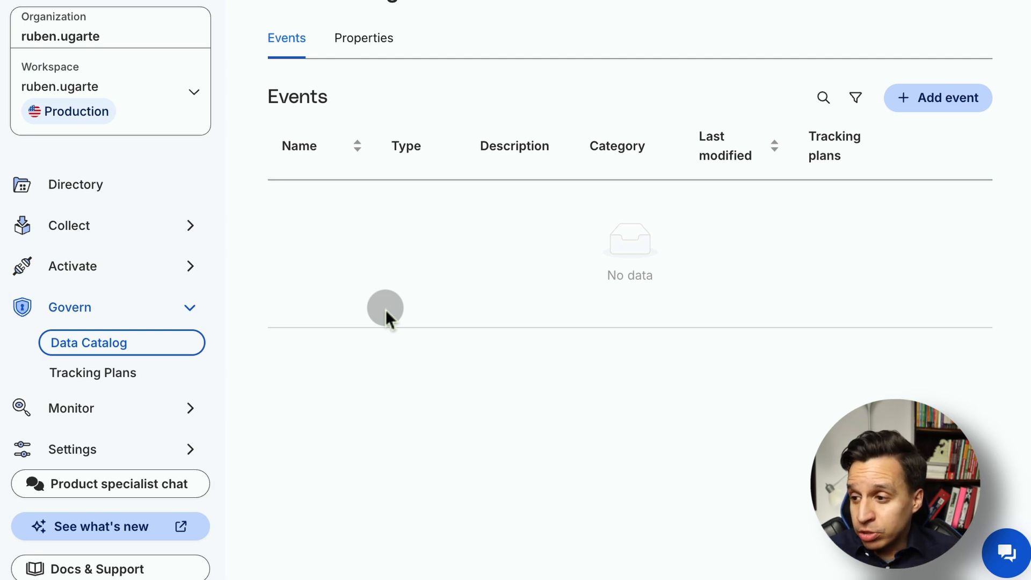
mouse_move(566, 237)
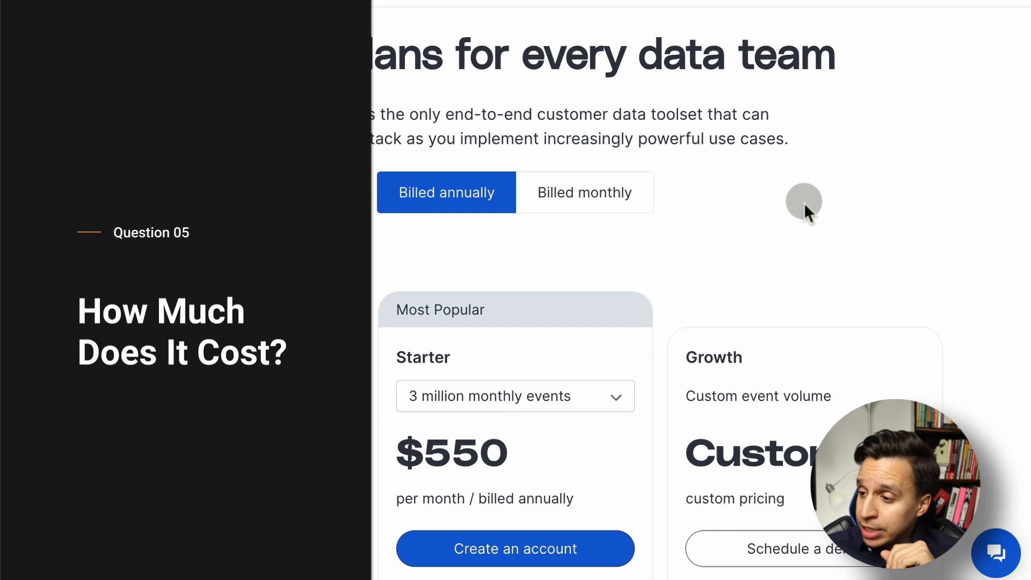
- Set Starter to 10 million monthly events, billed monthly, showing $1,360 per month
scroll("down", 3)
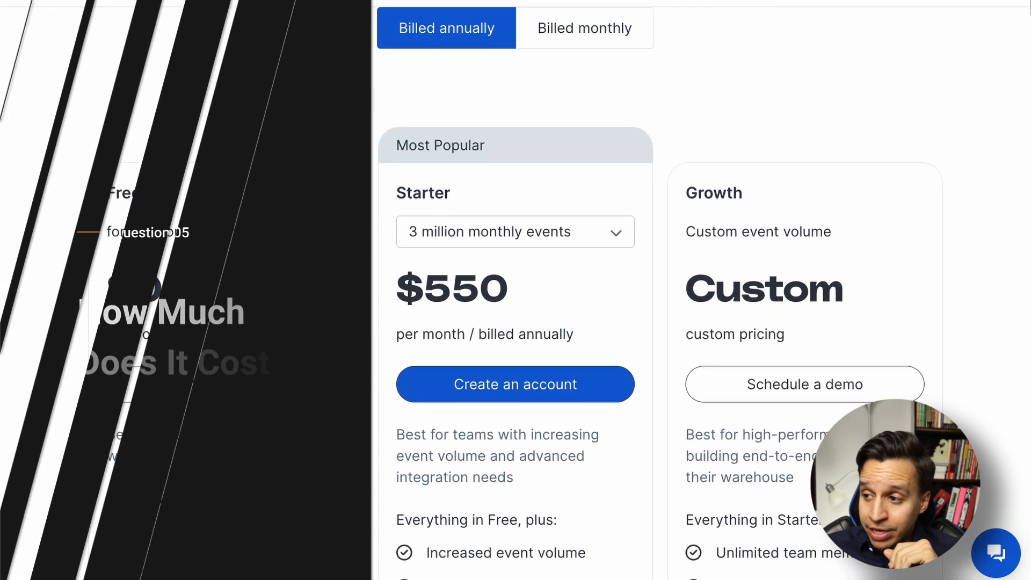
scroll("down", 3)
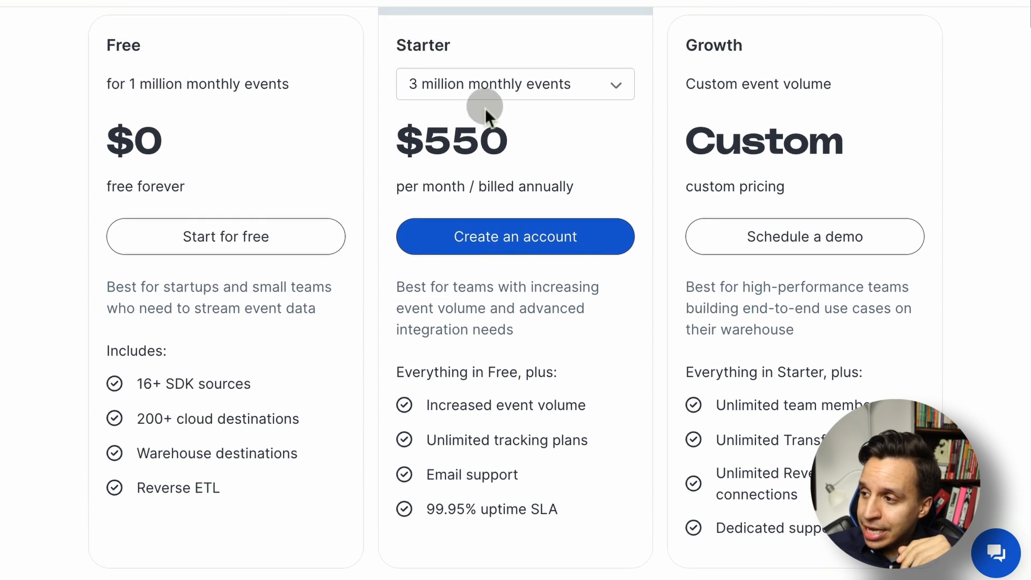
left_click(515, 84)
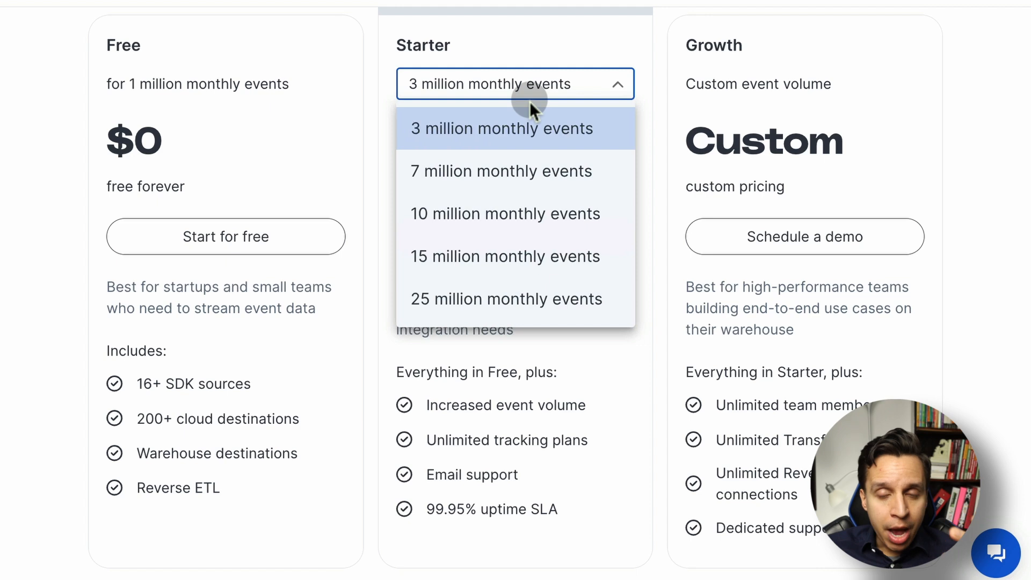
left_click(506, 213)
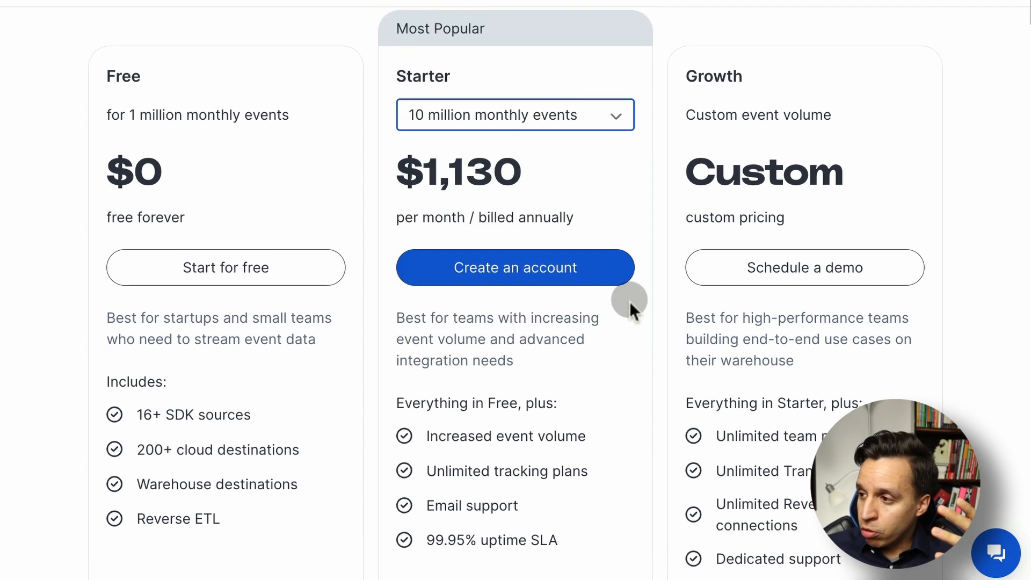
scroll("down", 3)
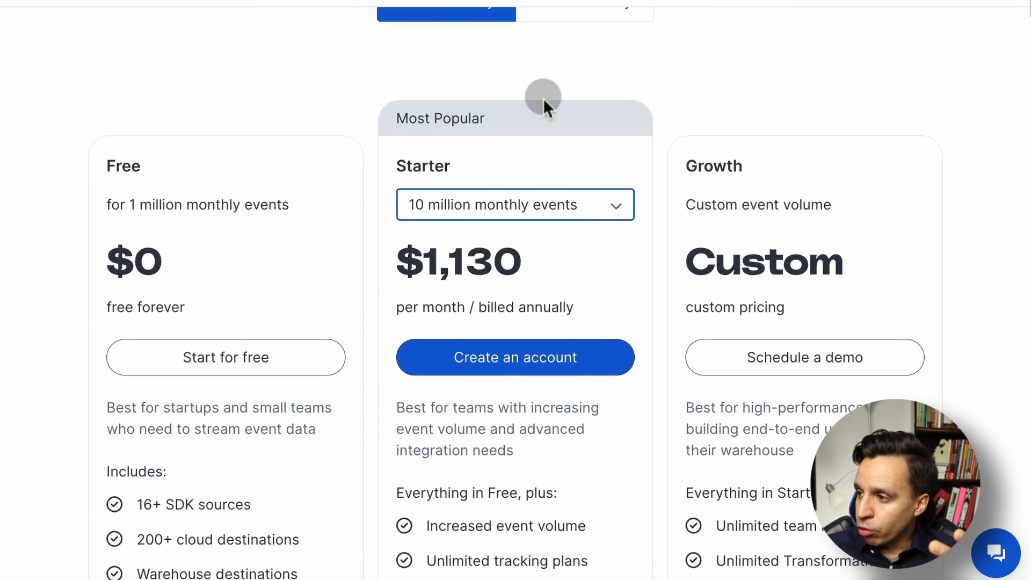
left_click(584, 11)
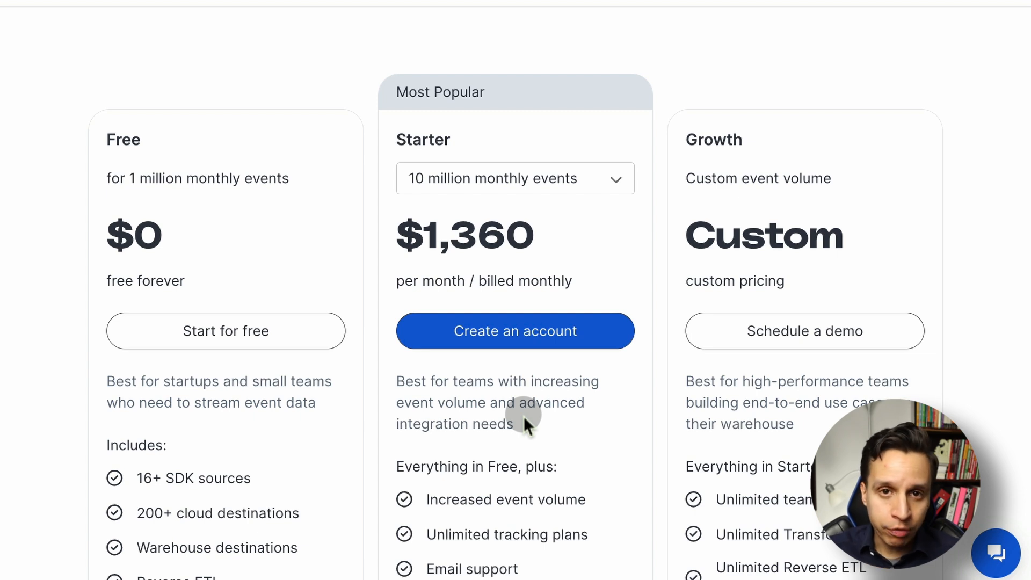
scroll("down", 3)
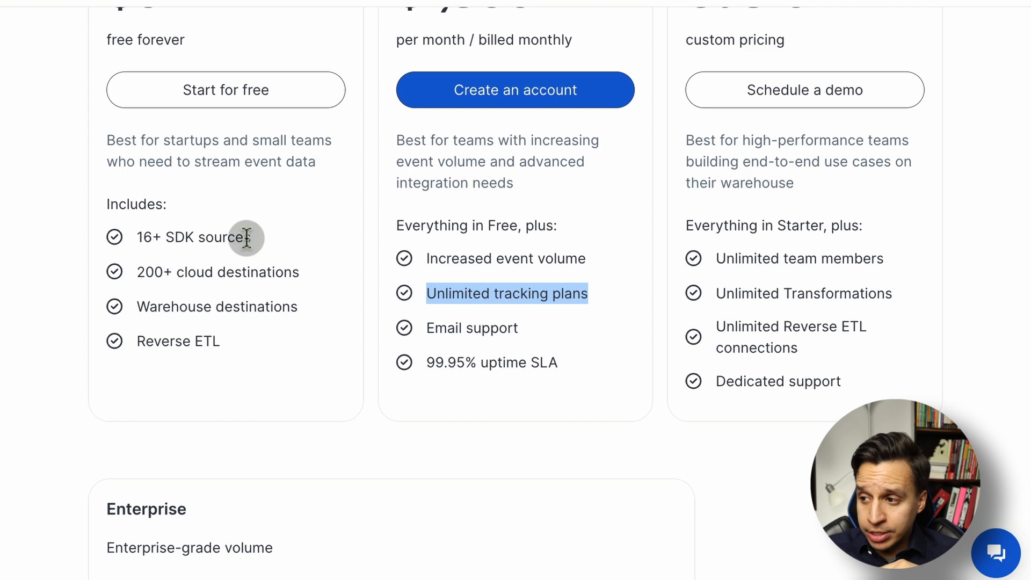
scroll("down", 3)
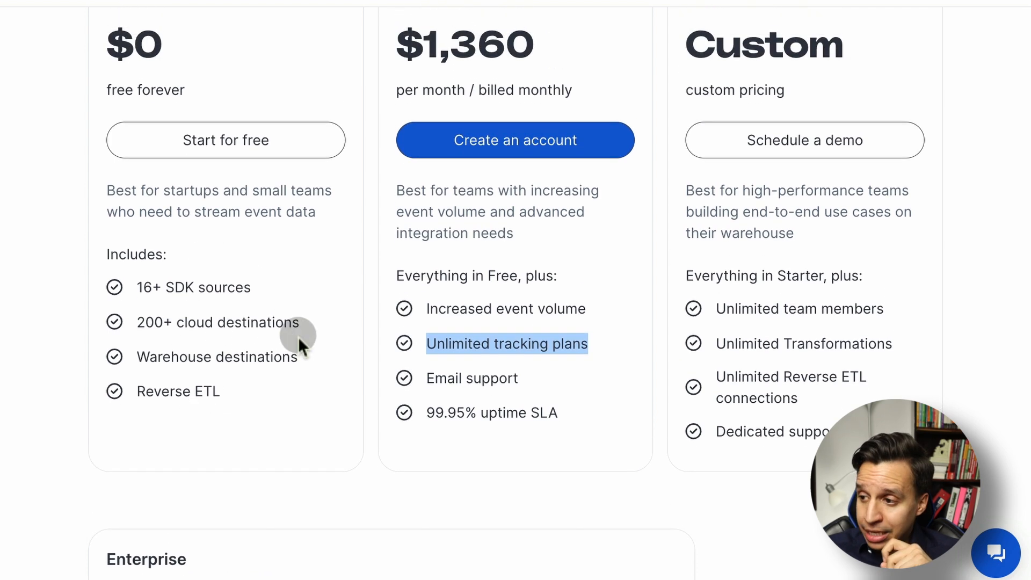
scroll("down", 3)
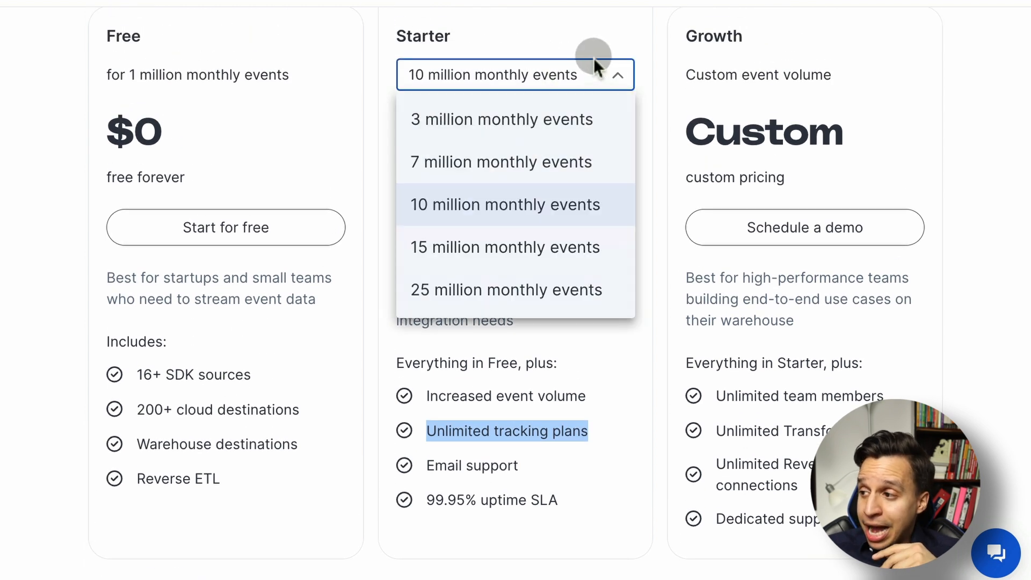
left_click(507, 204)
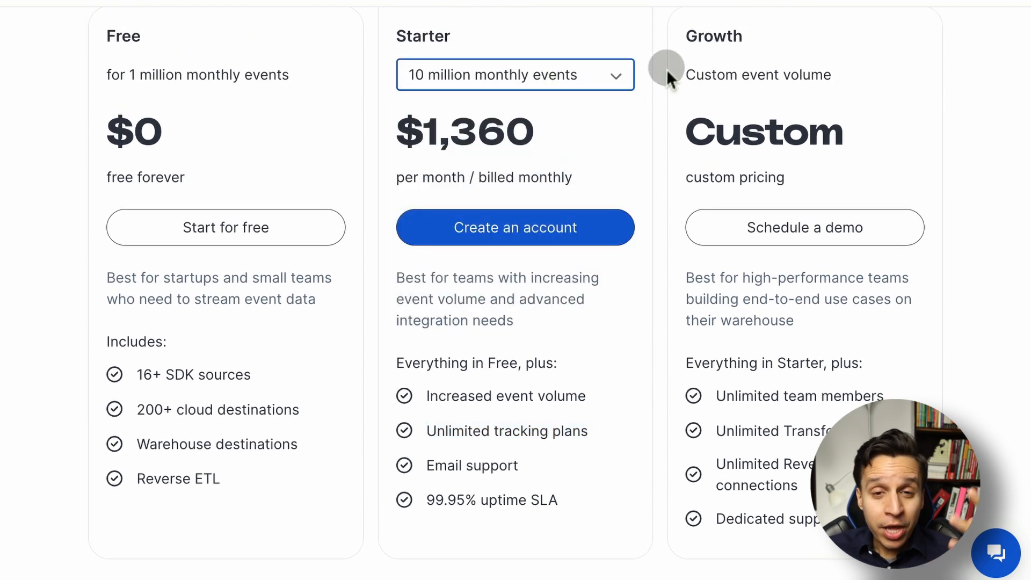